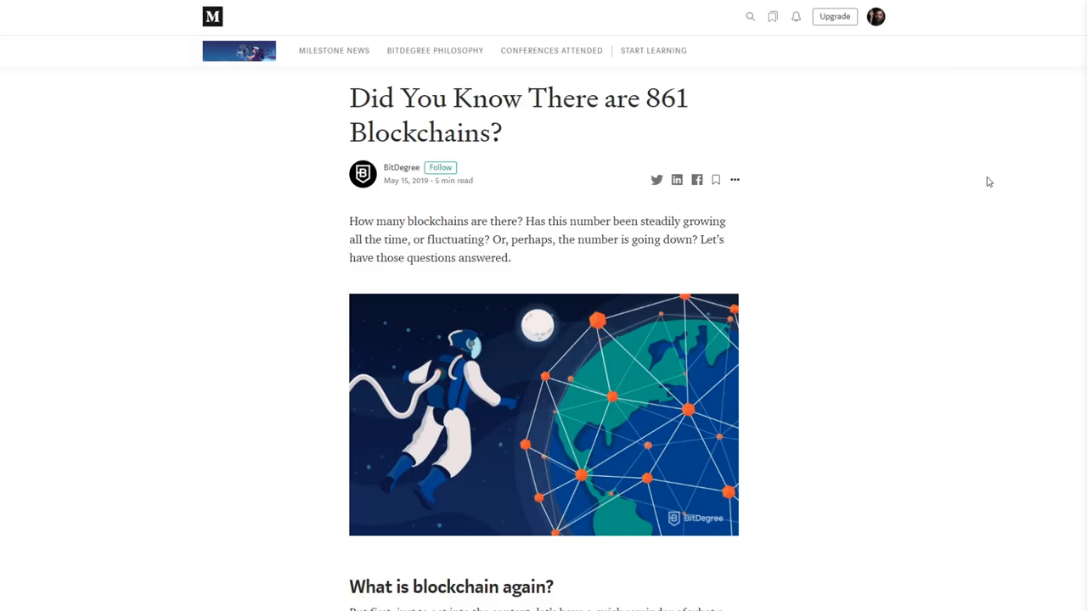
# Scroll the P-Rep Projects board across to its Other column
pyautogui.scroll(-3)
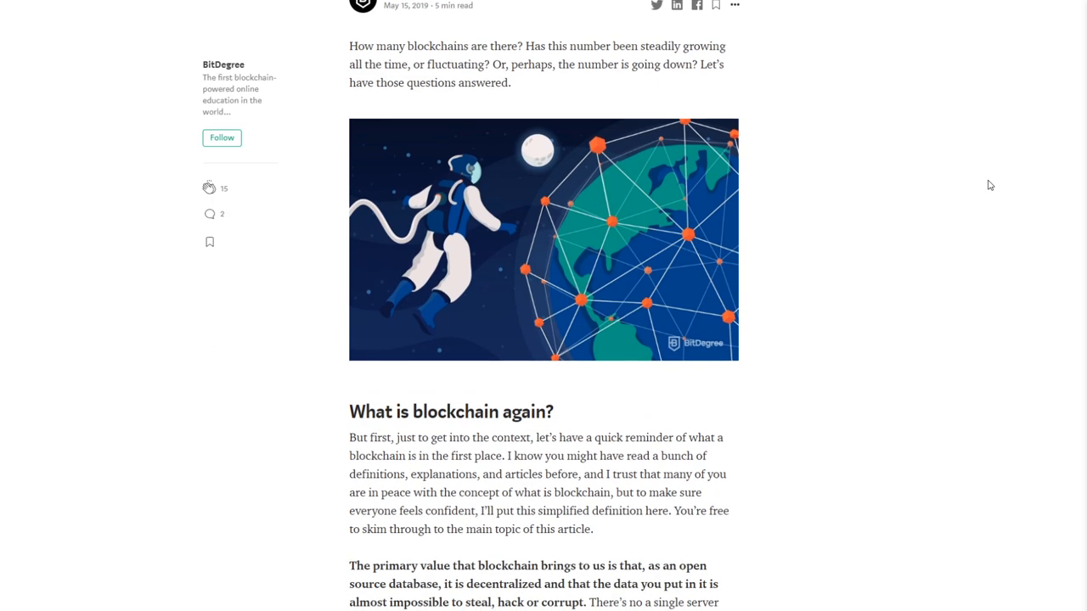
pyautogui.scroll(-3)
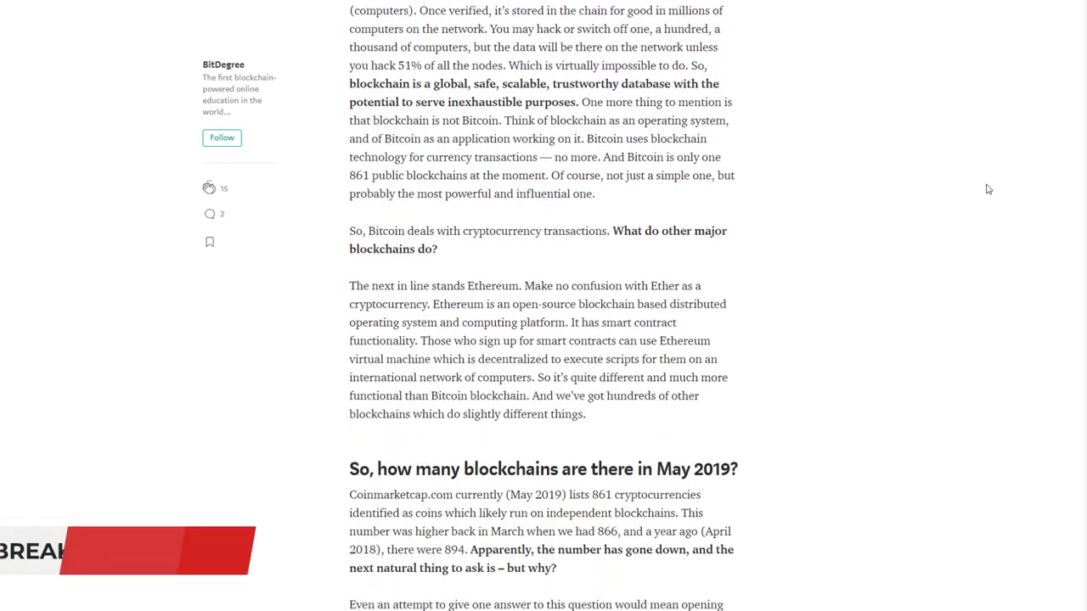
pyautogui.scroll(-3)
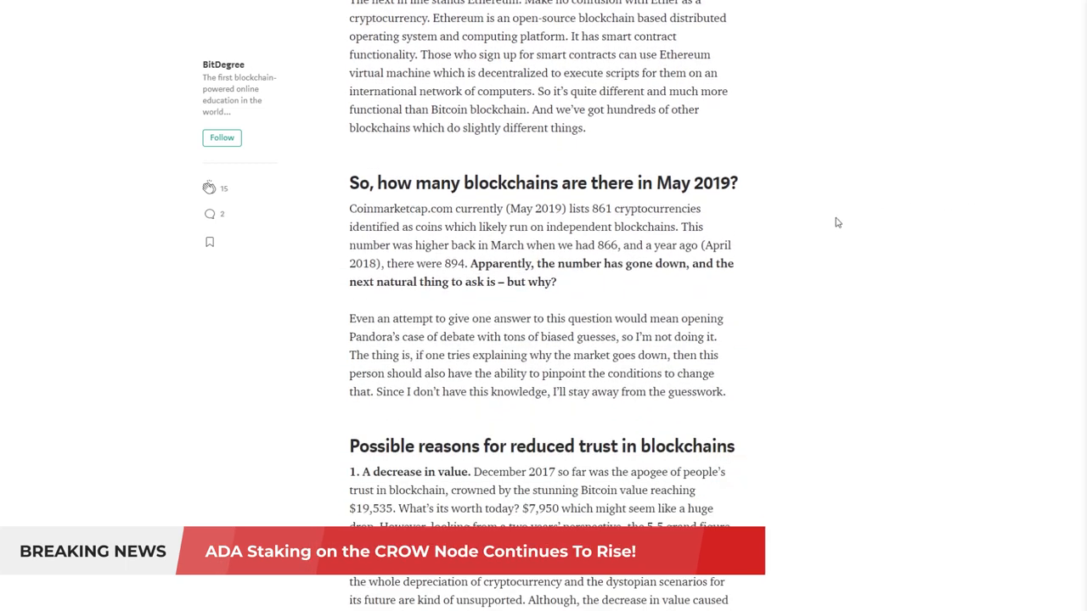
pyautogui.moveTo(351, 208); pyautogui.dragTo(671, 246)
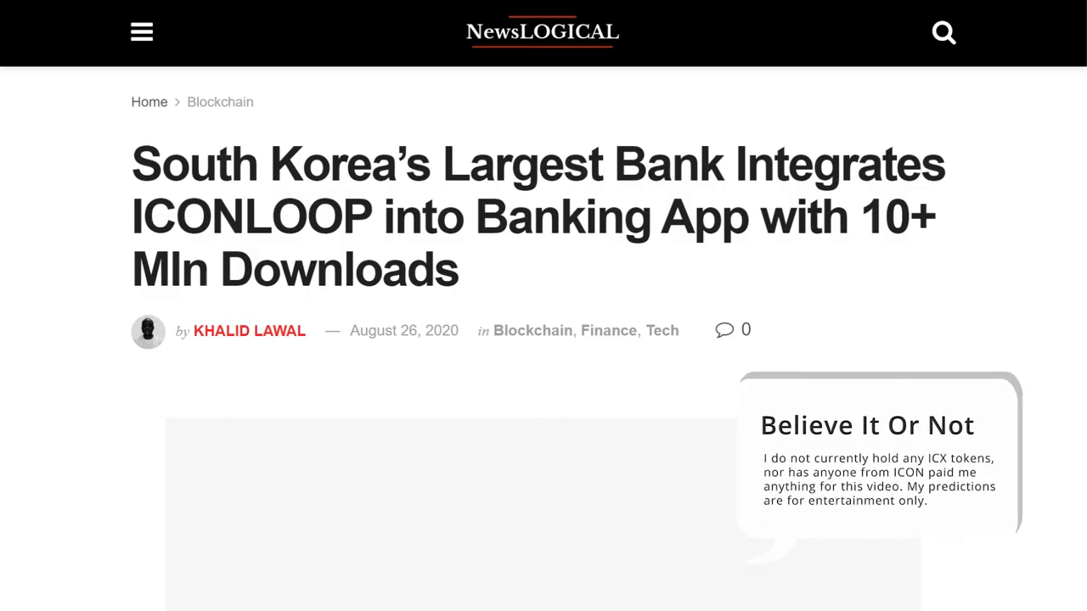
pyautogui.scroll(-3)
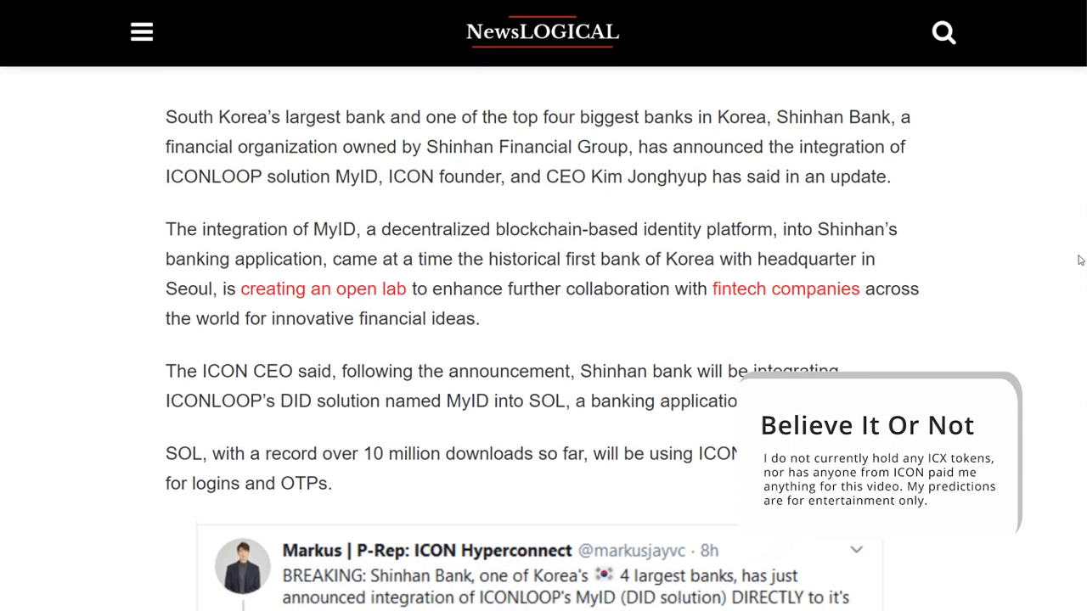
pyautogui.scroll(-3)
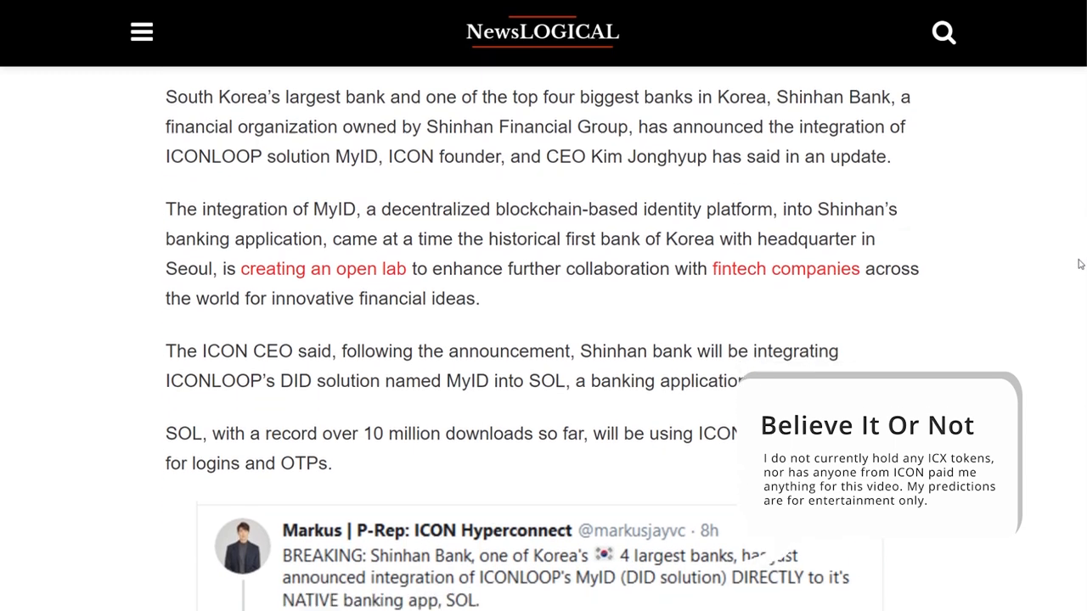
pyautogui.scroll(-3)
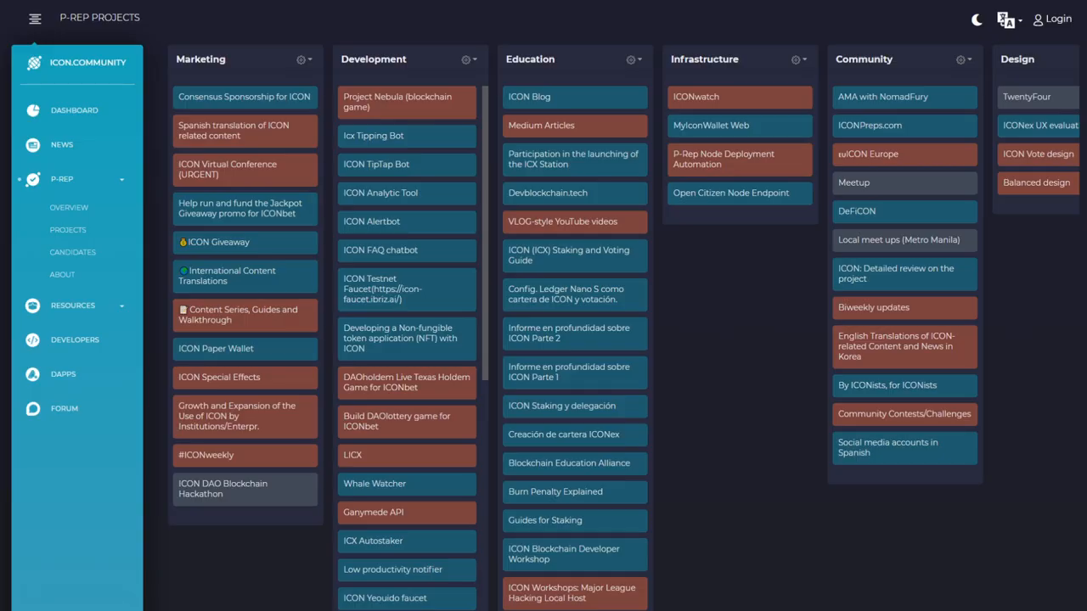
pyautogui.hscroll(3)
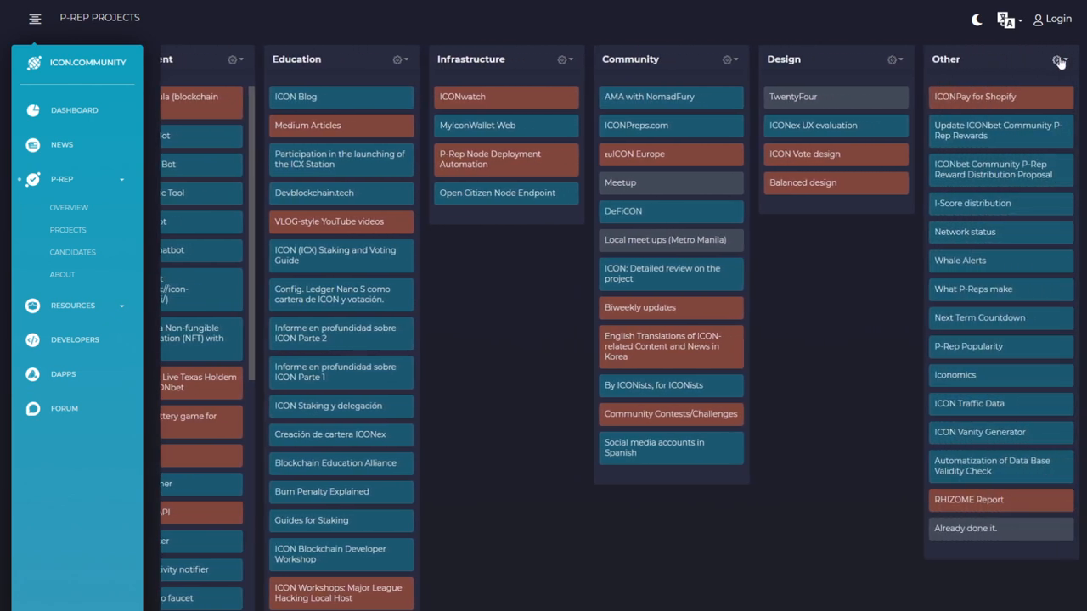
# Switch to the Dashboard and scroll down to the ICX Holder Chart
pyautogui.click(1000, 96)
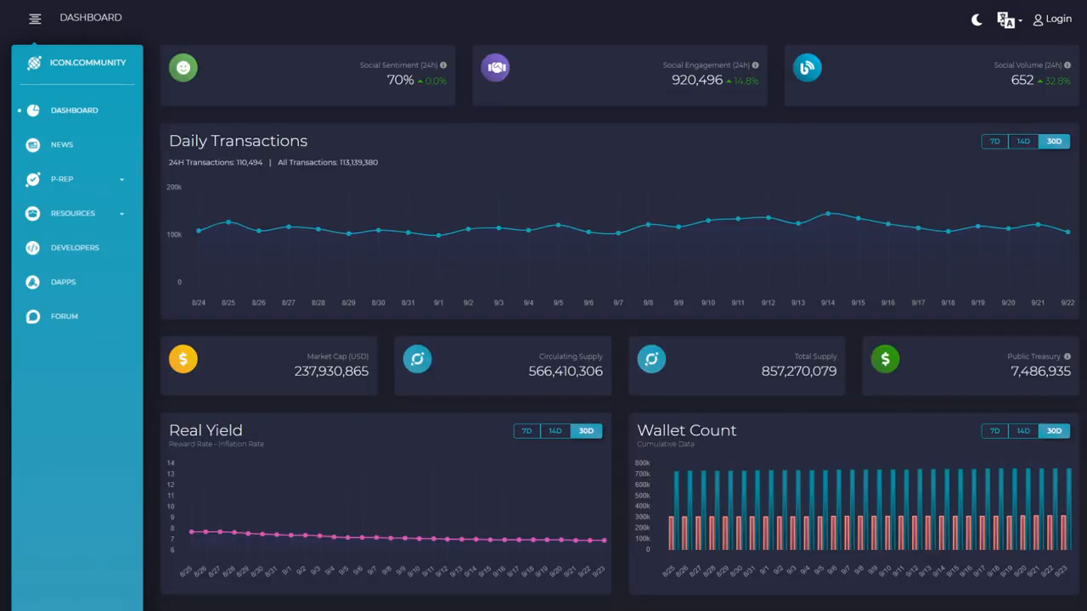
pyautogui.scroll(-3)
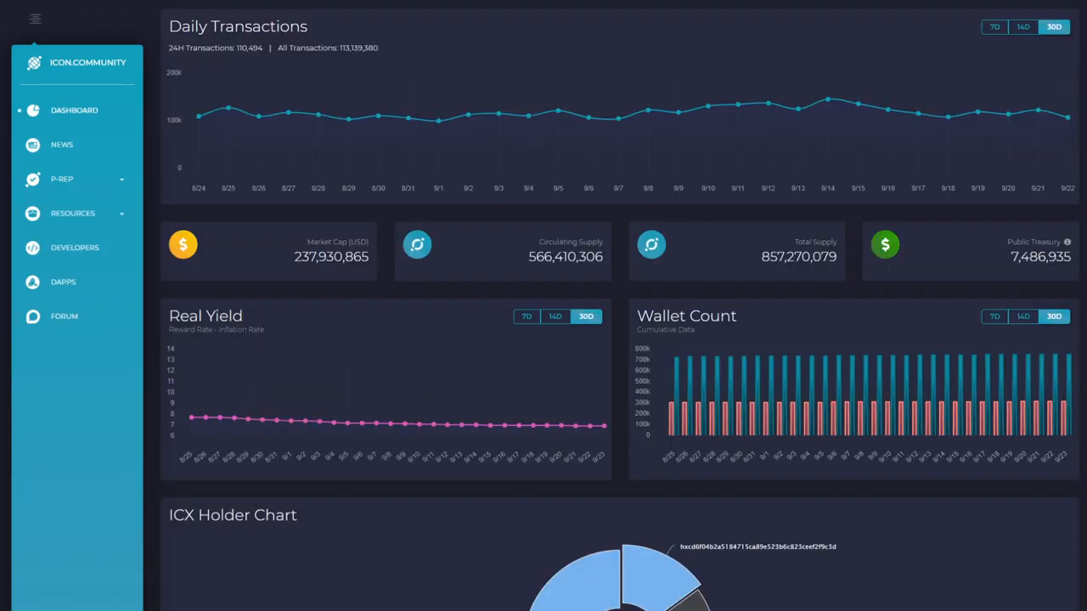
pyautogui.scroll(-3)
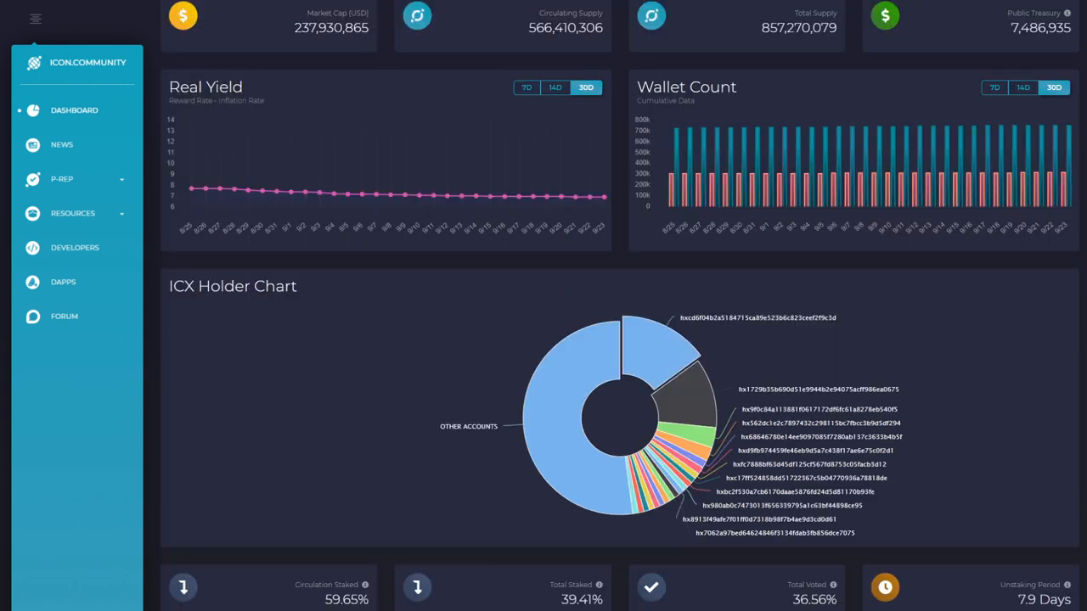
pyautogui.scroll(-3)
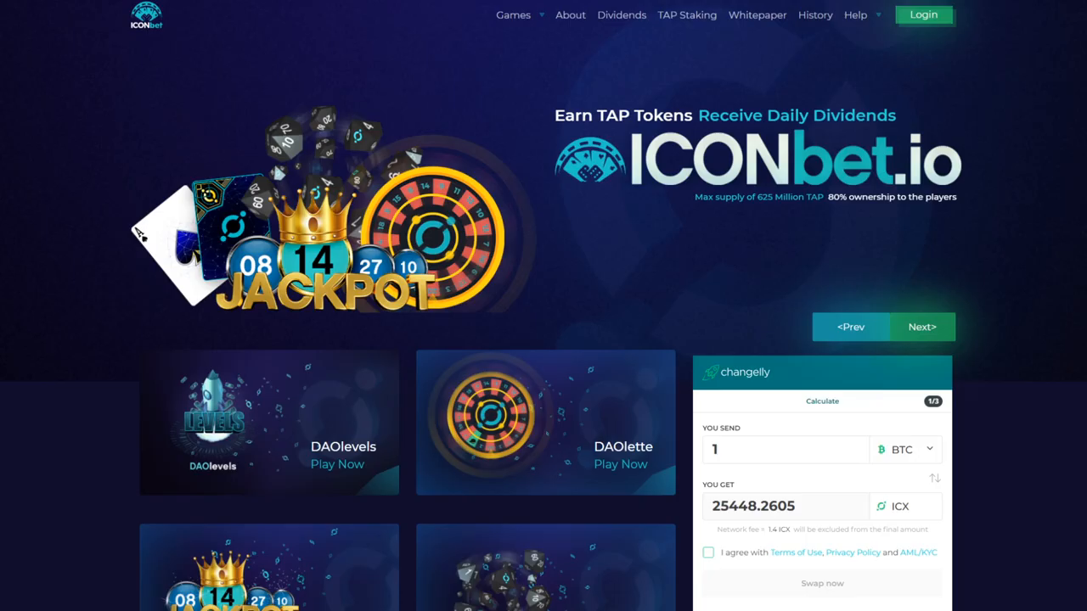
# Scroll ICONbet's game list, start DAOblackjack, and open the Games menu
pyautogui.scroll(-3)
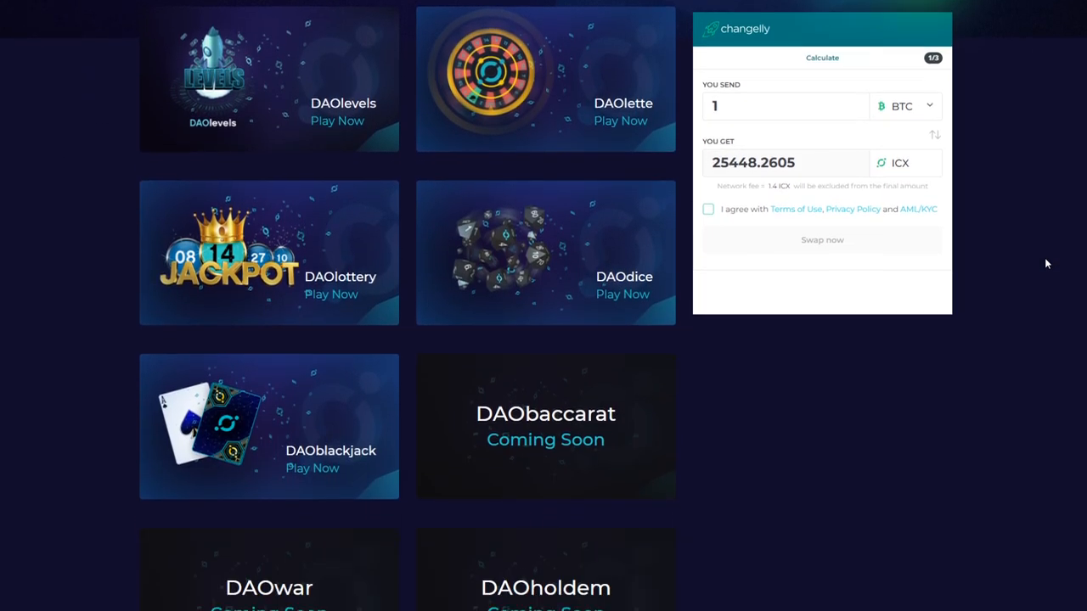
pyautogui.scroll(-3)
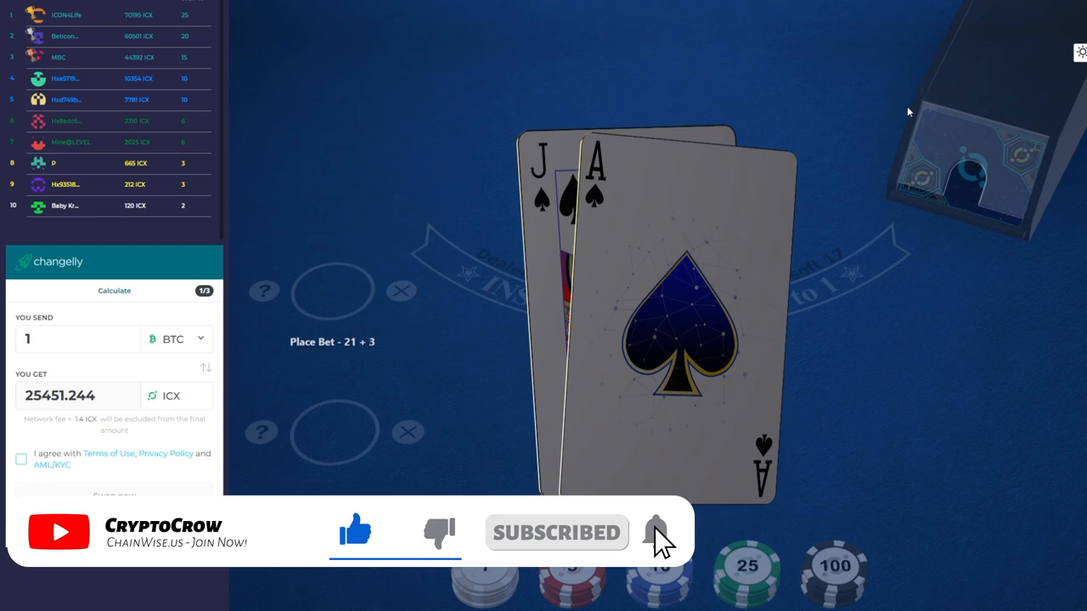
pyautogui.click(512, 14)
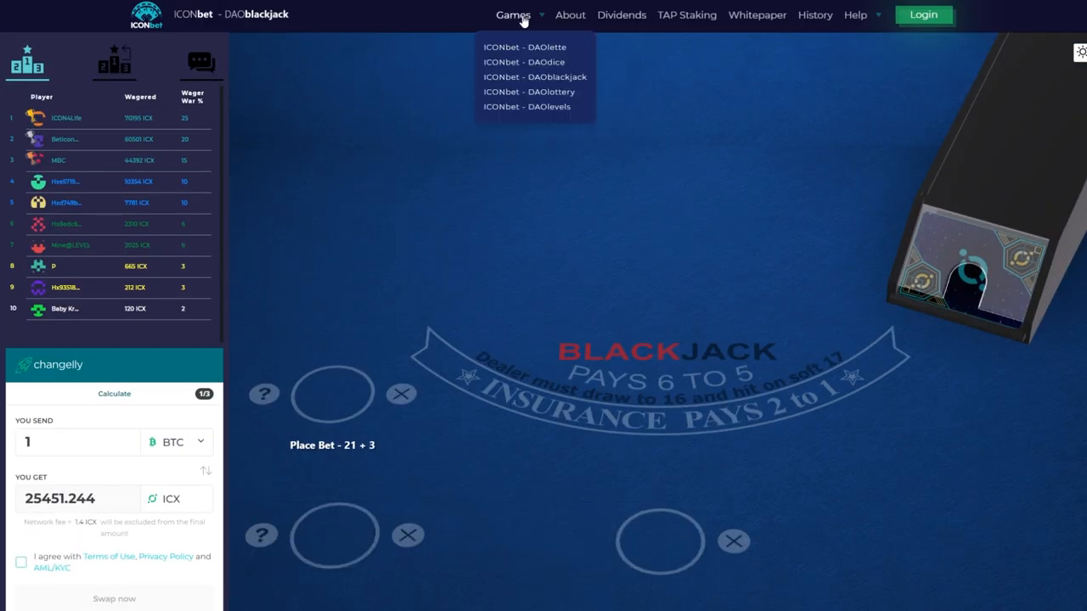
pyautogui.click(523, 61)
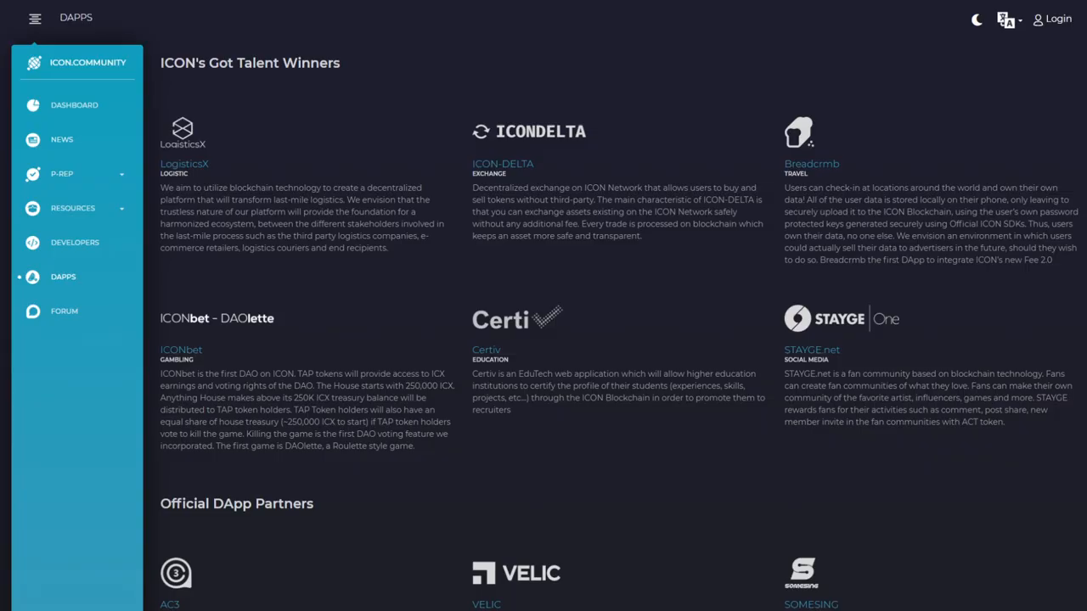
pyautogui.scroll(-3)
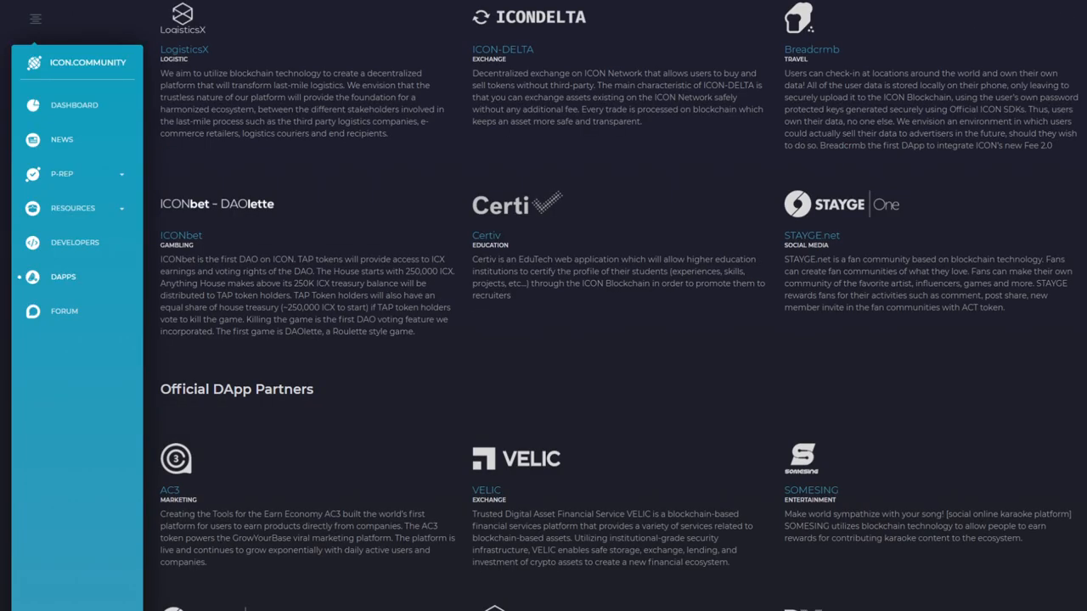
pyautogui.scroll(-3)
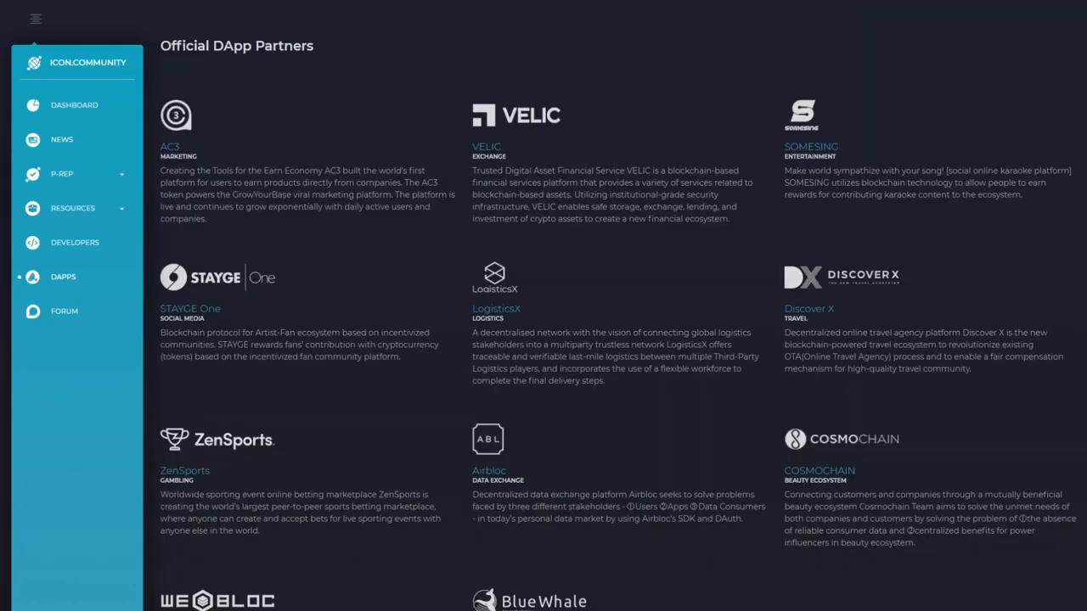
pyautogui.scroll(-3)
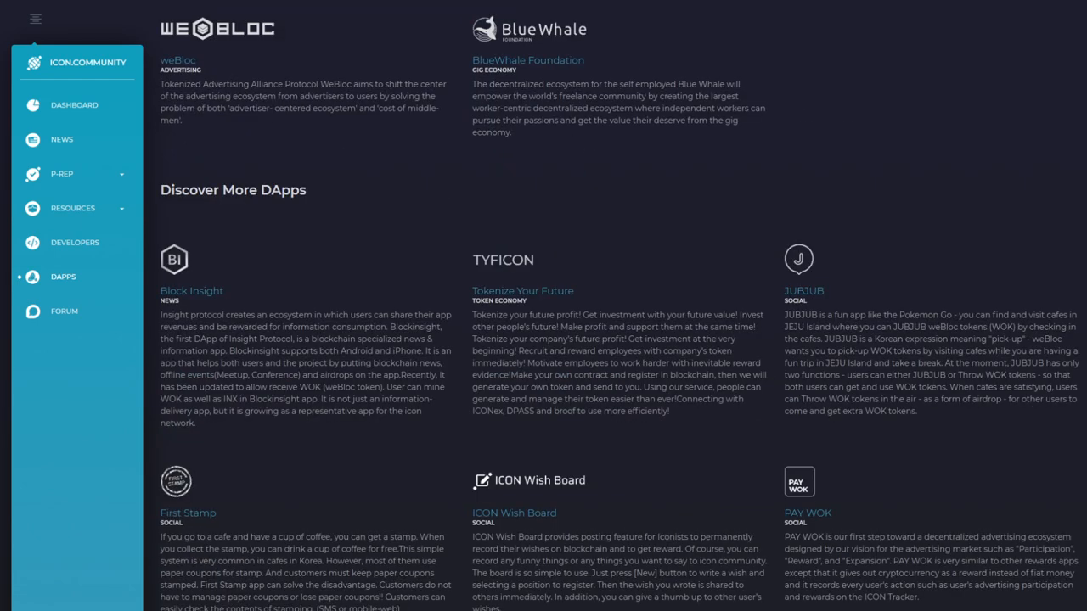
pyautogui.scroll(-3)
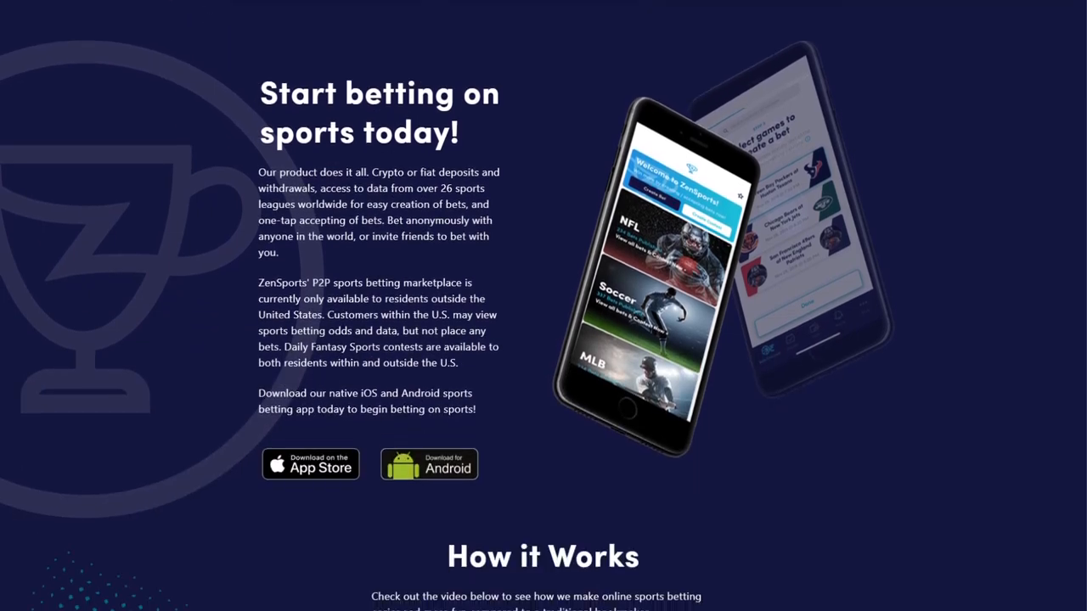
# Scroll through the ZenSports and Cosmochain websites
pyautogui.scroll(-3)
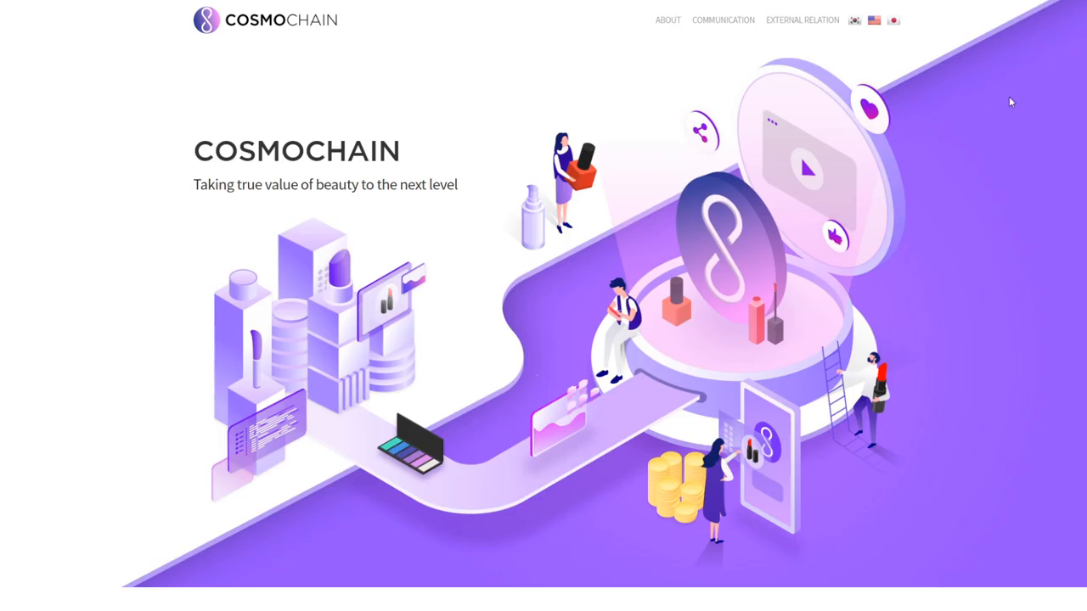
pyautogui.scroll(-3)
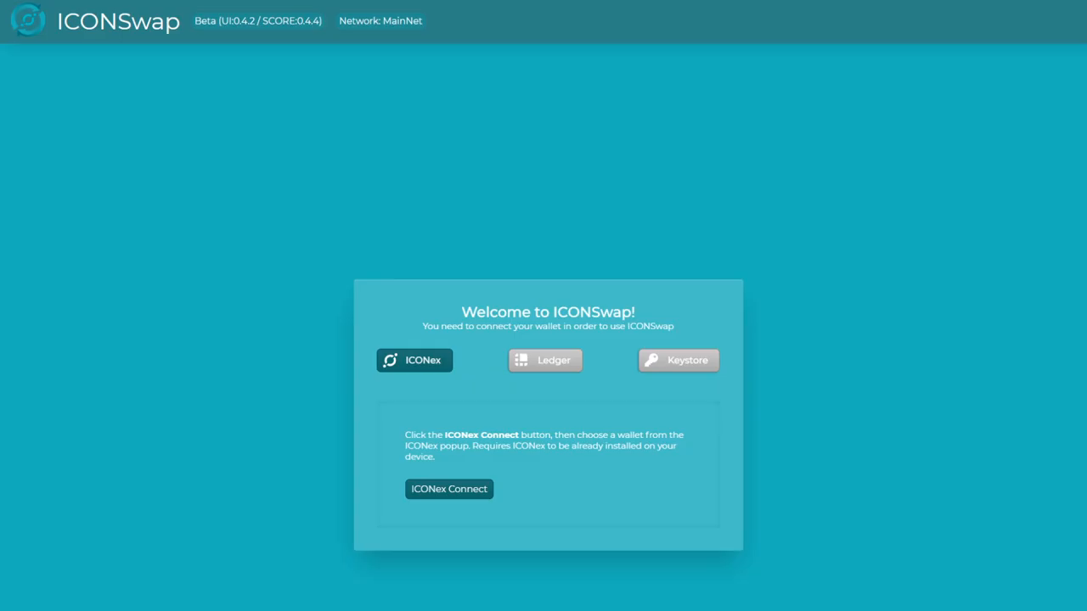
pyautogui.moveTo(719, 366)
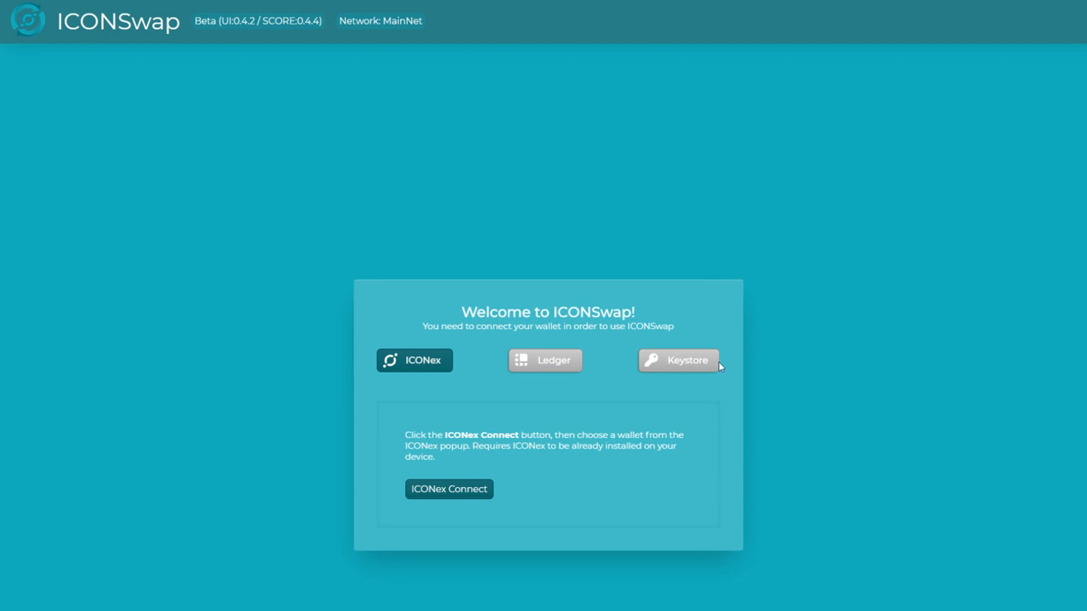
pyautogui.moveTo(719, 367)
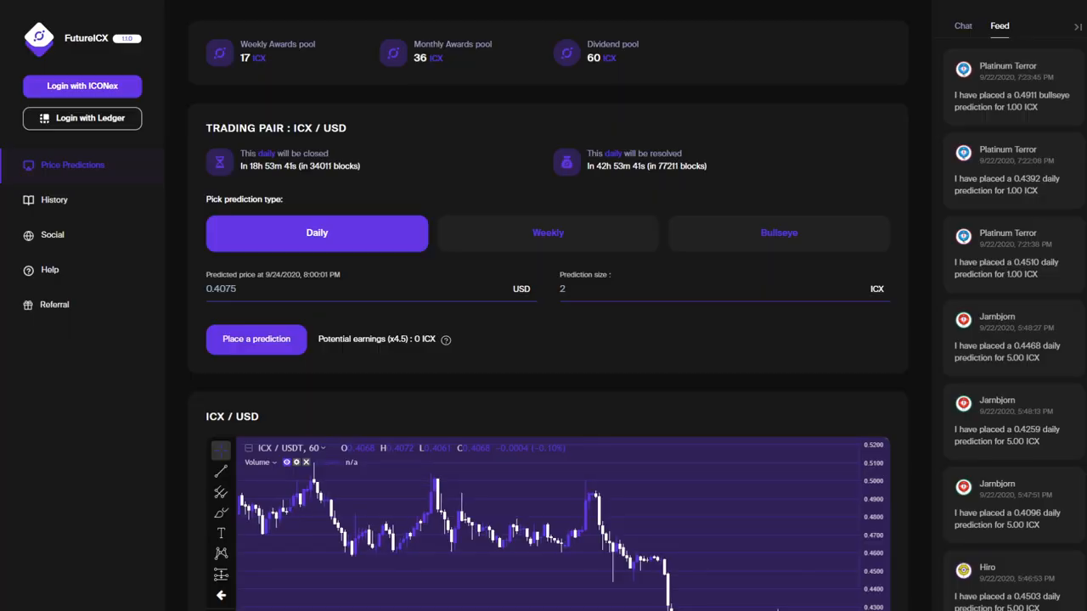
pyautogui.moveTo(807, 40)
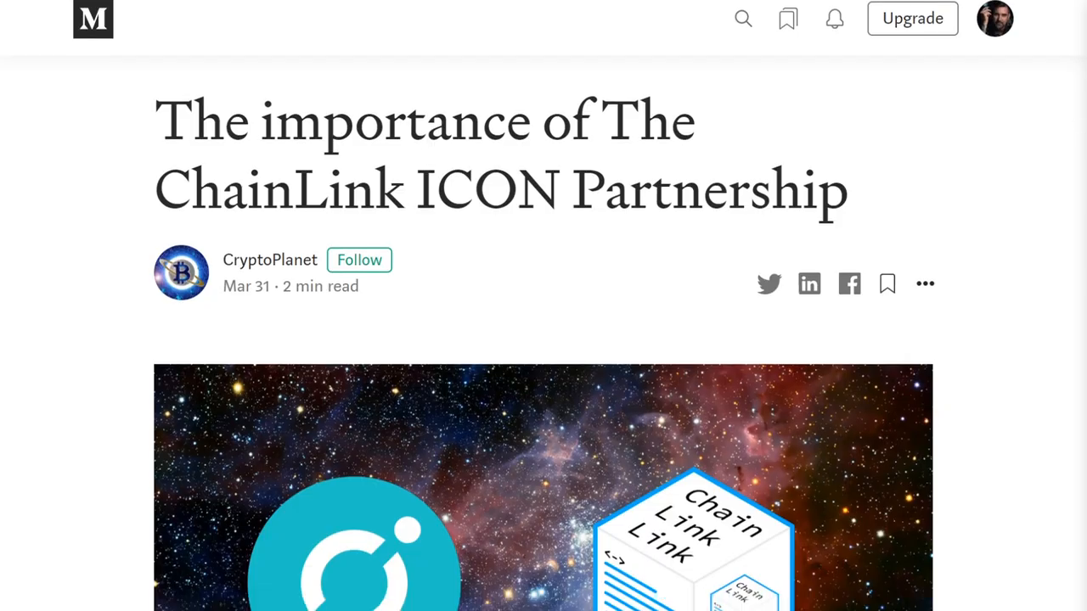
# Scroll the oracles article down and select the Band Protocol partnership announcement paragraph
pyautogui.scroll(-3)
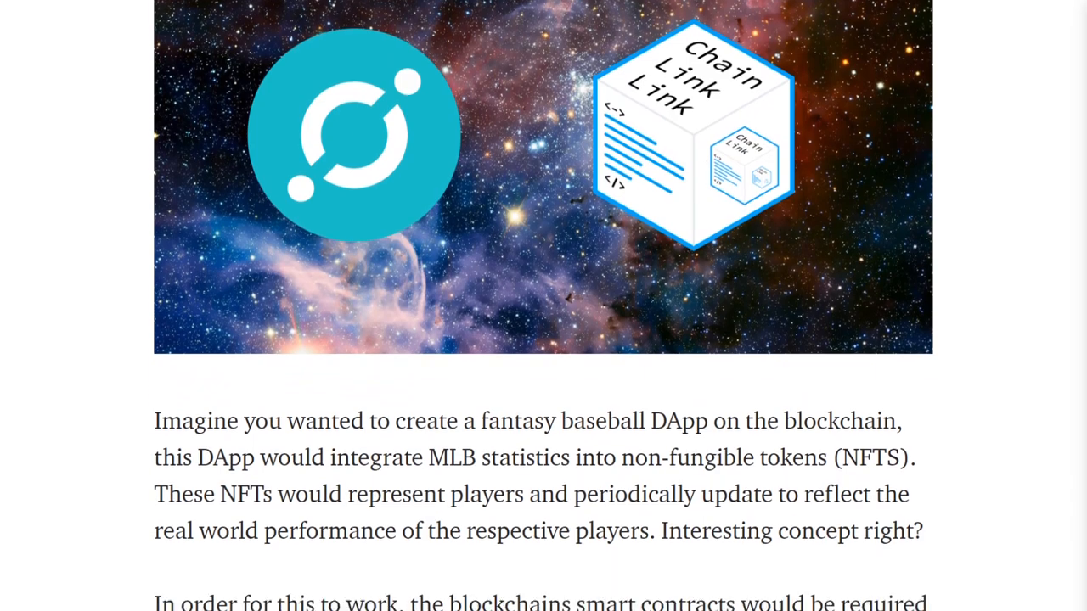
pyautogui.scroll(-3)
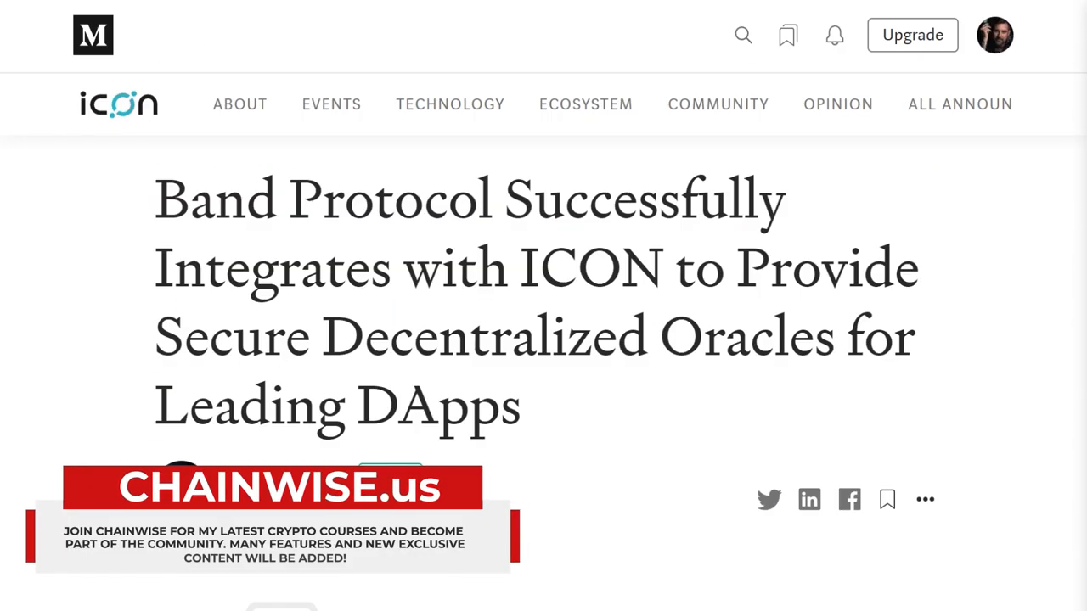
pyautogui.scroll(-3)
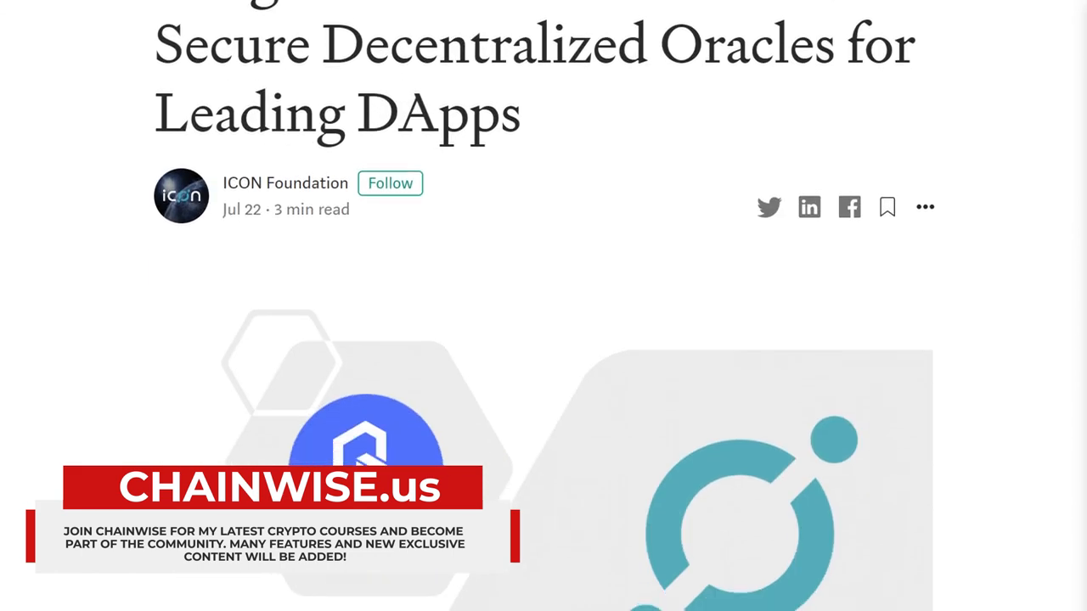
pyautogui.scroll(-3)
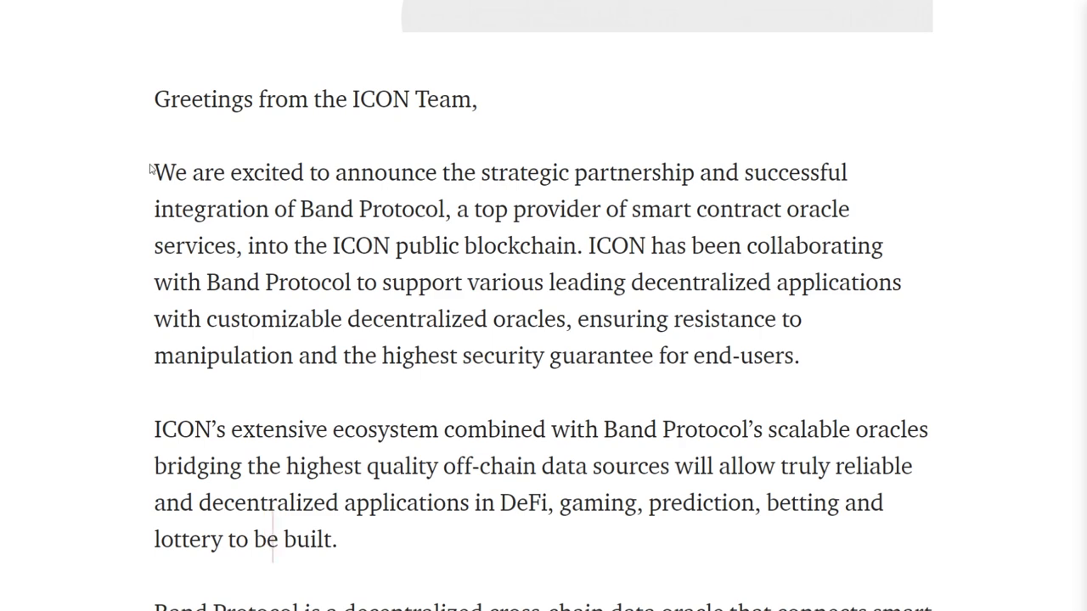
pyautogui.moveTo(153, 172); pyautogui.dragTo(484, 246)
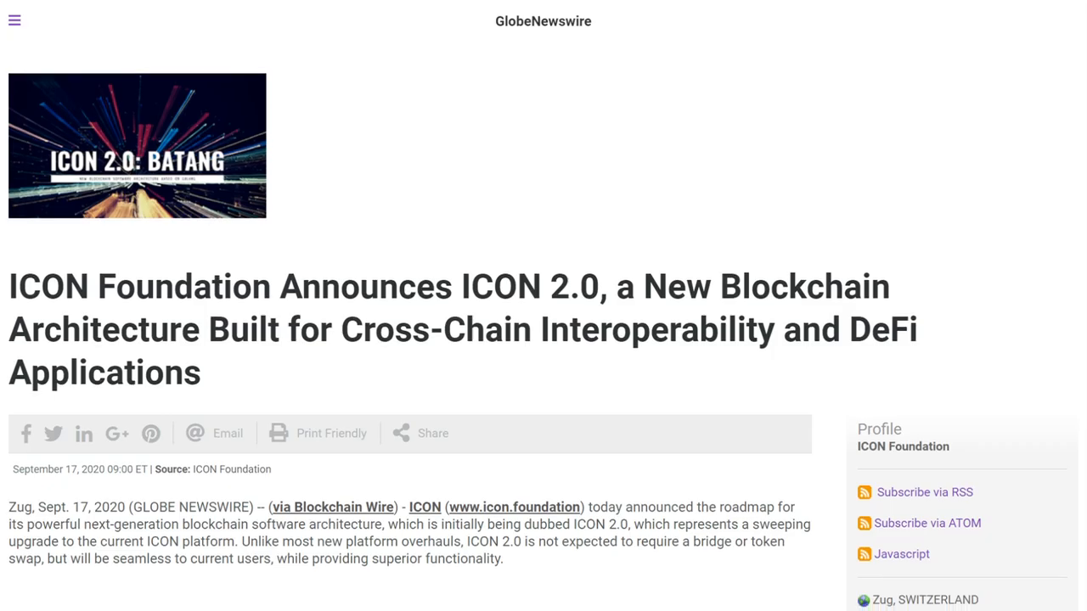
# Scroll to the new features and highlight the 'Interoperability Between Blockchains' heading
pyautogui.scroll(-3)
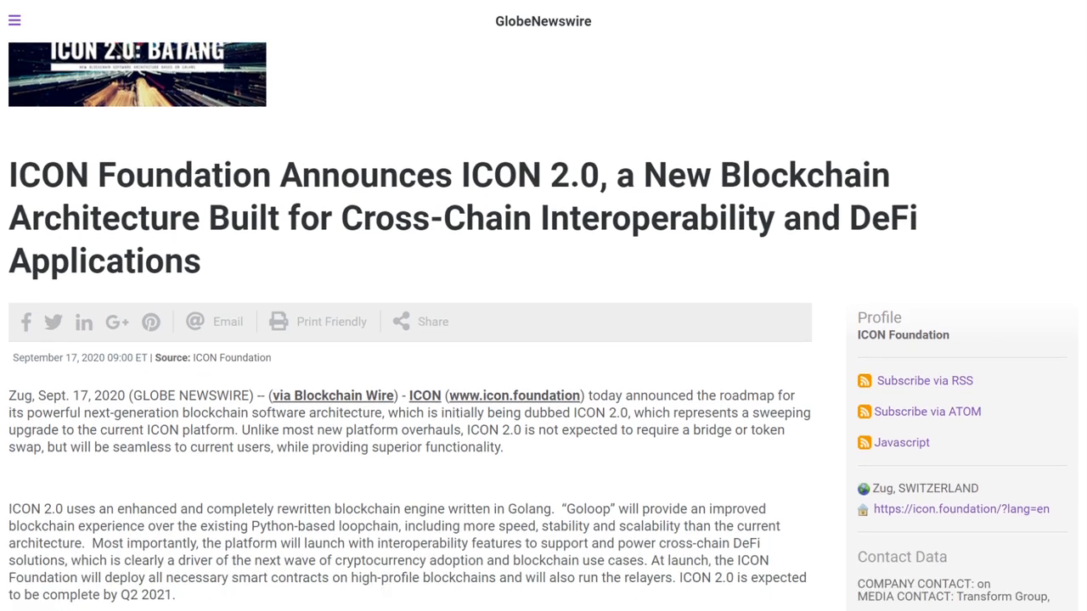
pyautogui.scroll(-3)
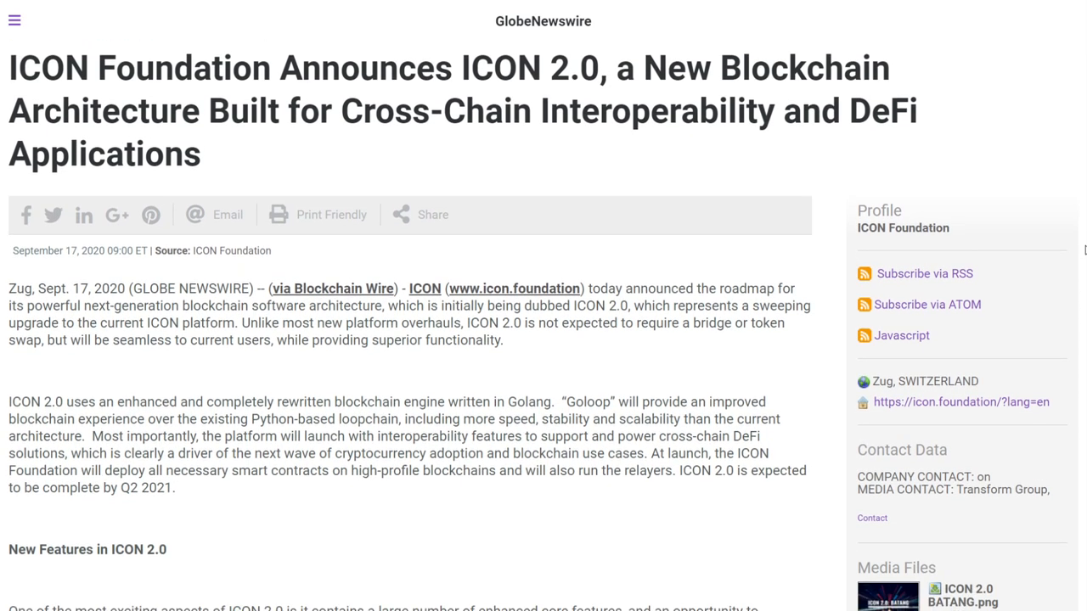
pyautogui.scroll(-3)
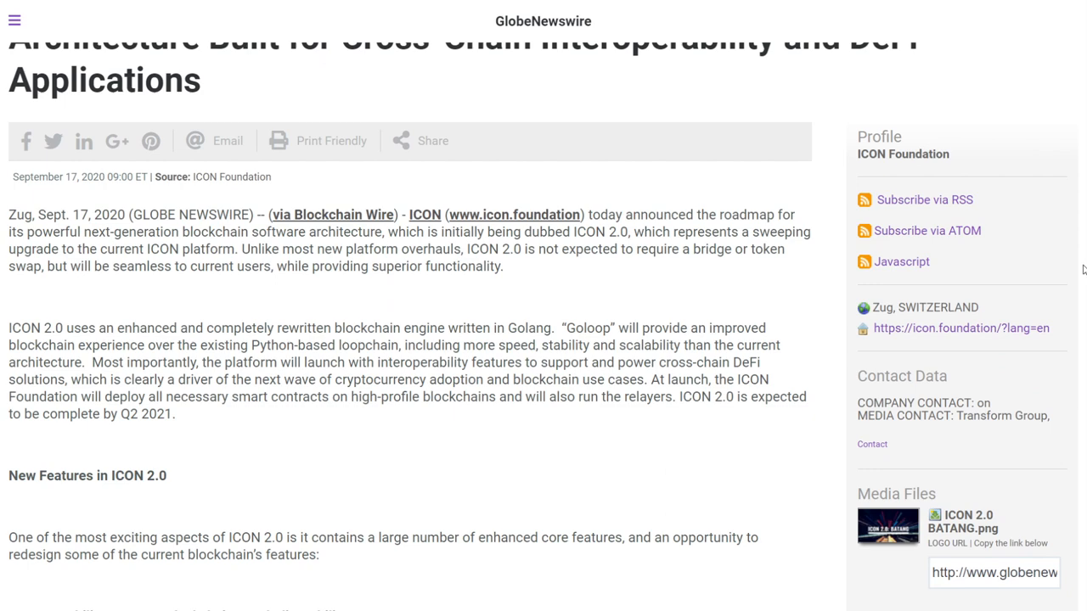
pyautogui.scroll(-3)
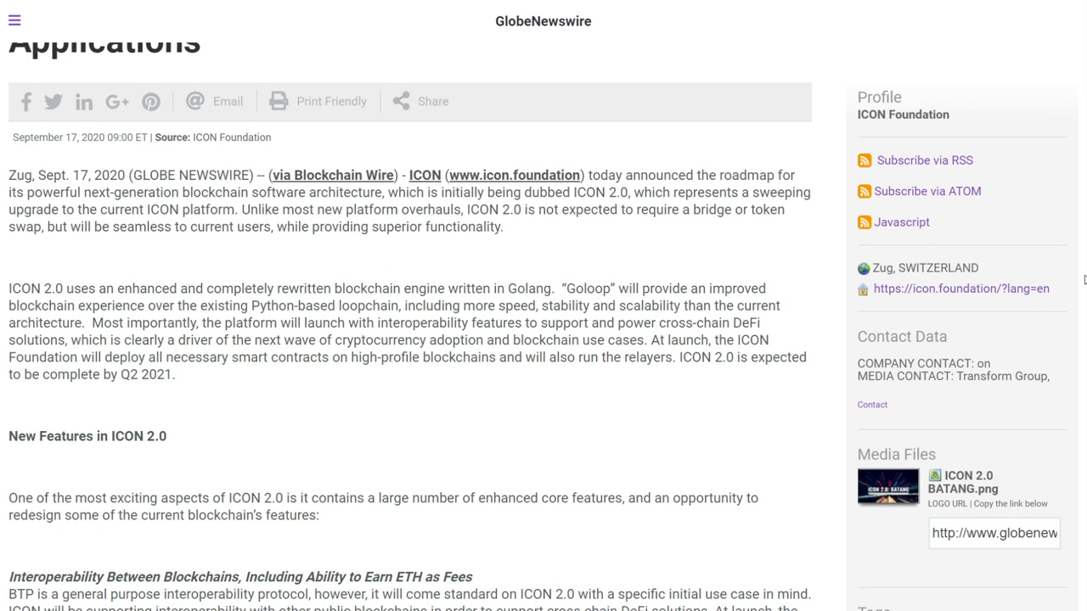
pyautogui.scroll(-3)
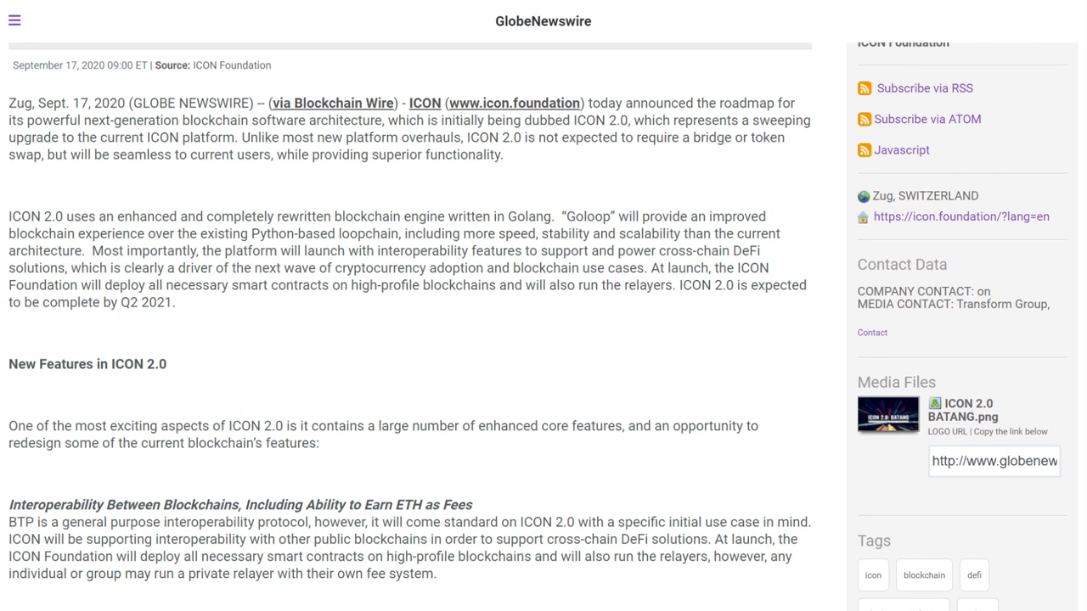
pyautogui.scroll(-3)
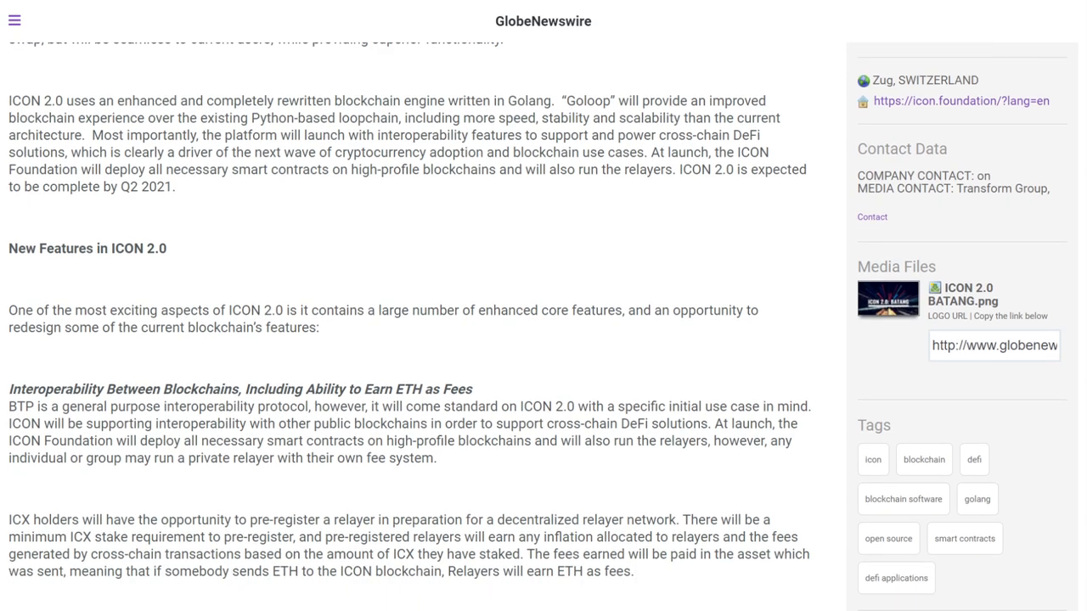
pyautogui.scroll(-3)
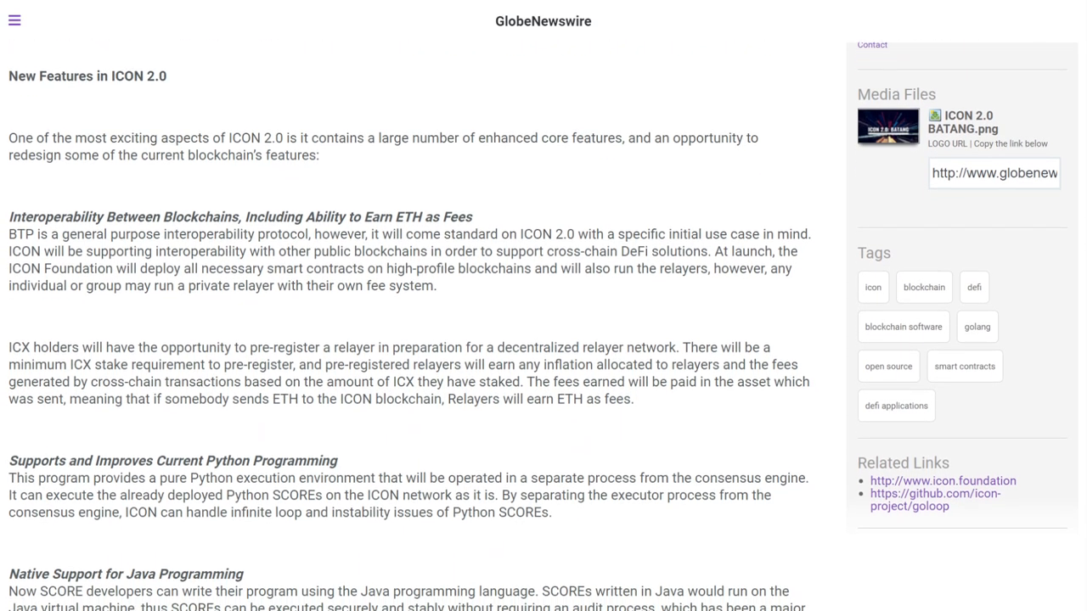
pyautogui.scroll(-3)
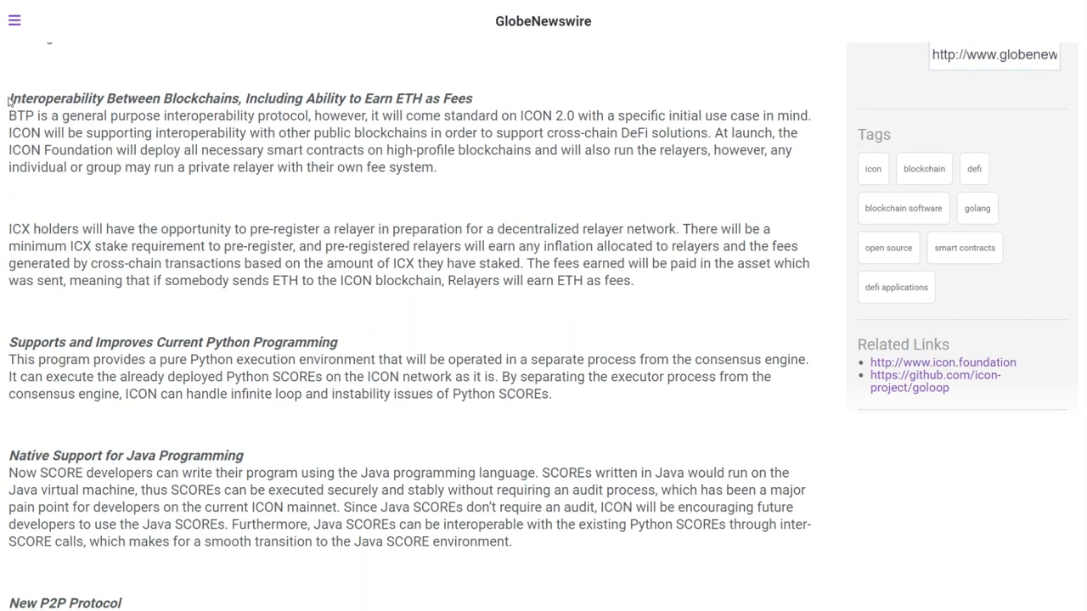
pyautogui.tripleClick(241, 99)
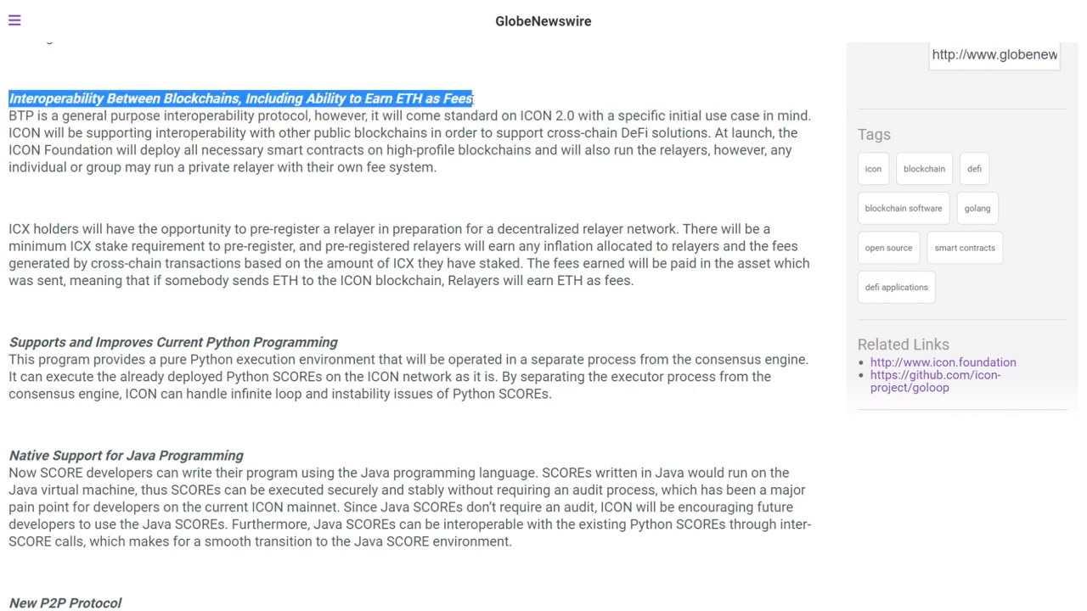
pyautogui.moveTo(377, 342)
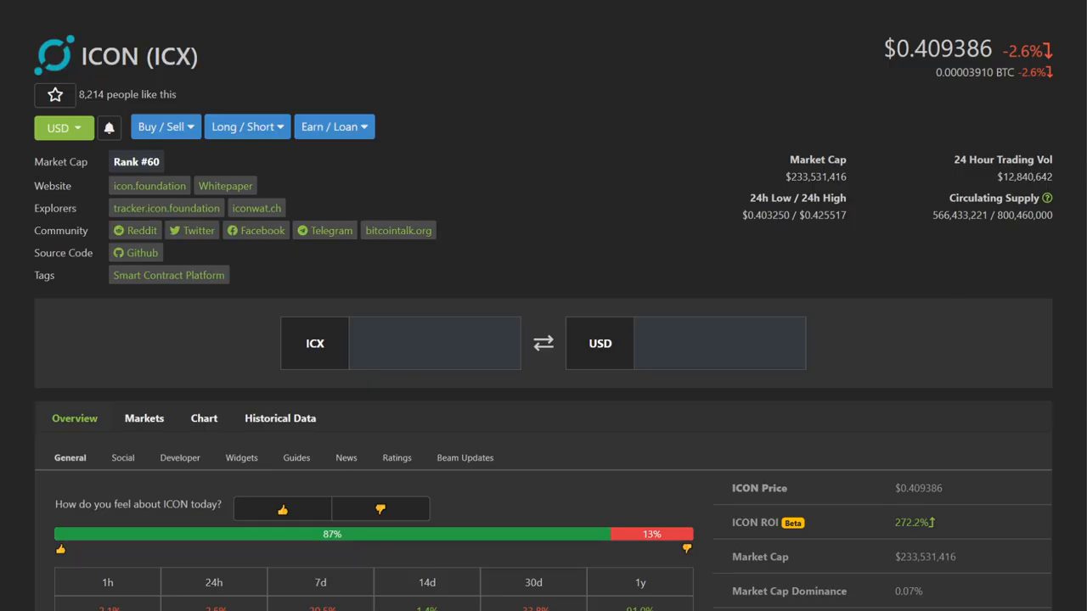
# Scroll the ICON (ICX) CoinGecko page through its price statistics
pyautogui.scroll(-3)
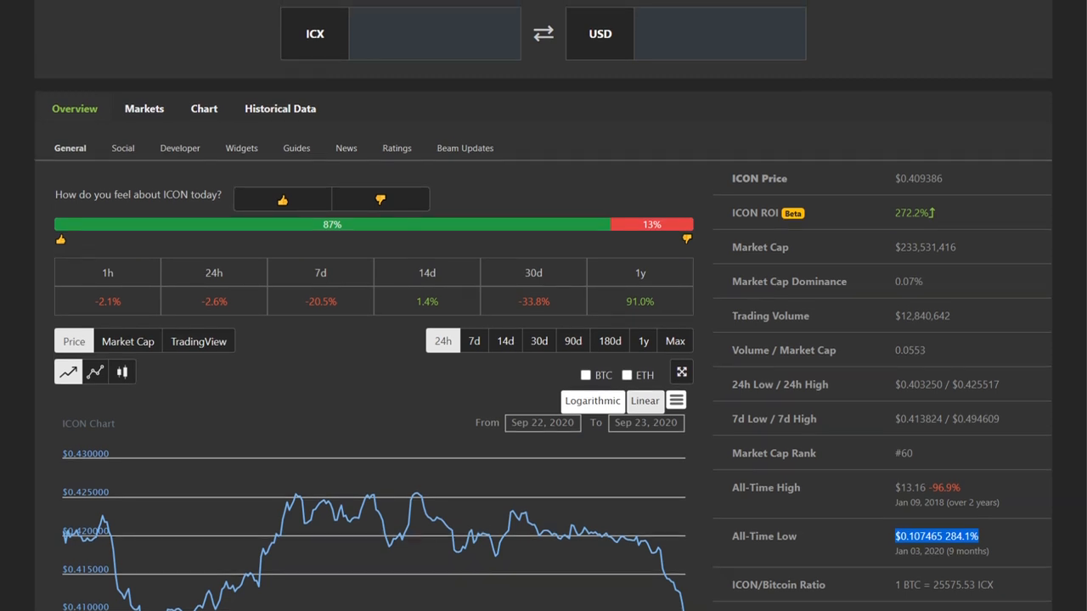
pyautogui.moveTo(911, 405)
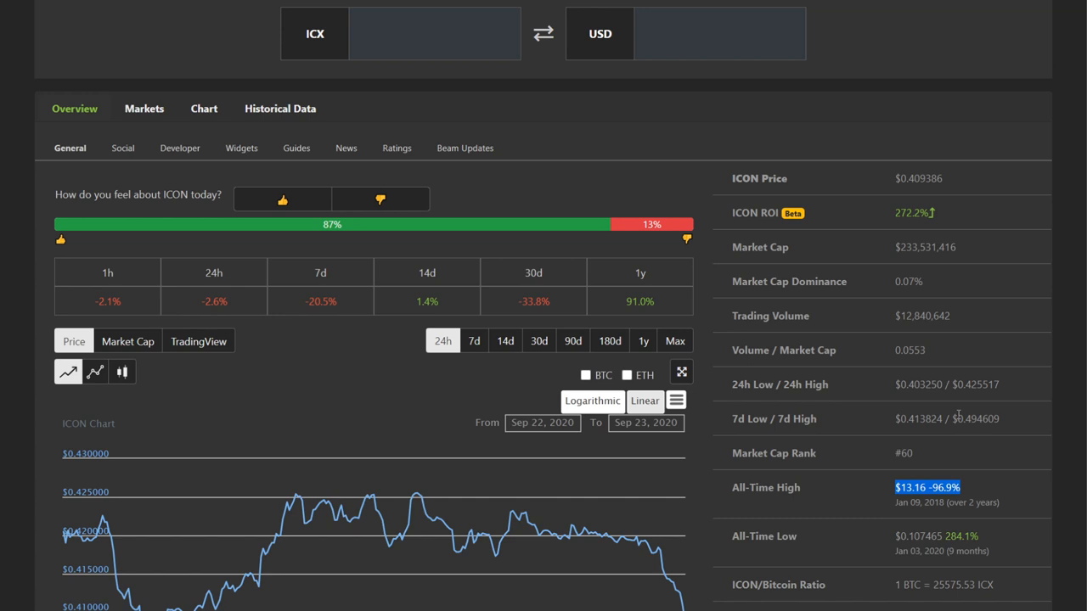
pyautogui.scroll(-3)
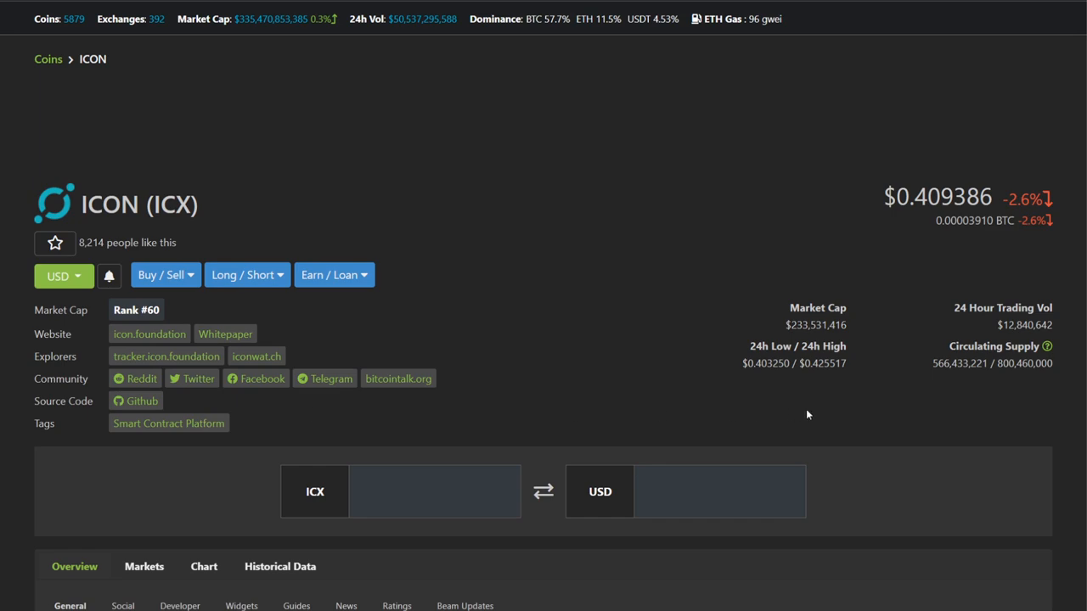
# Open ICON's Twitter profile and scroll past the pinned Conflux tweet and retweets
pyautogui.click(192, 378)
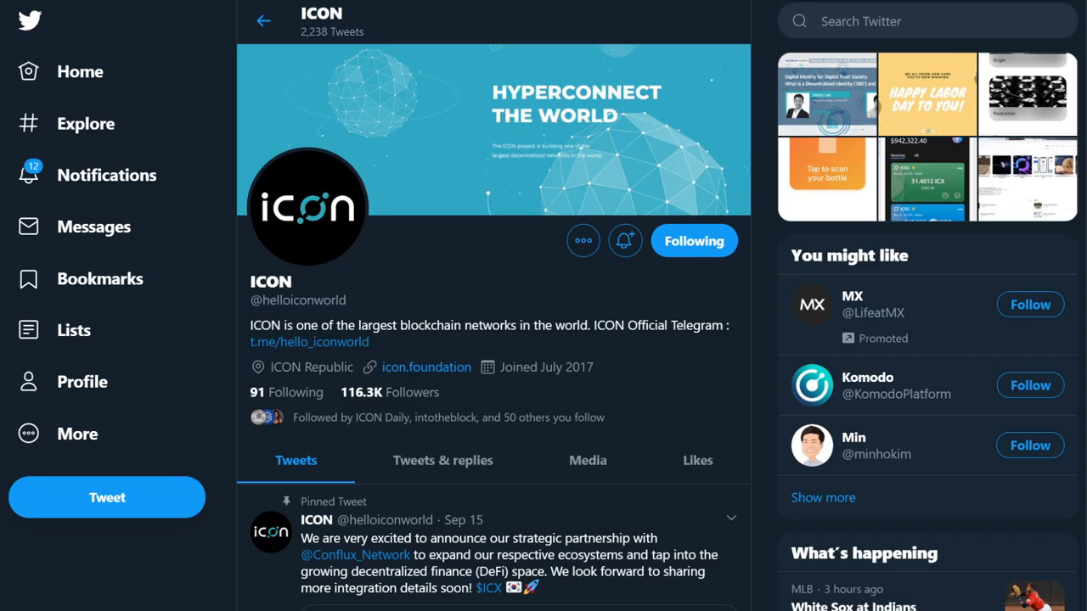
pyautogui.scroll(-3)
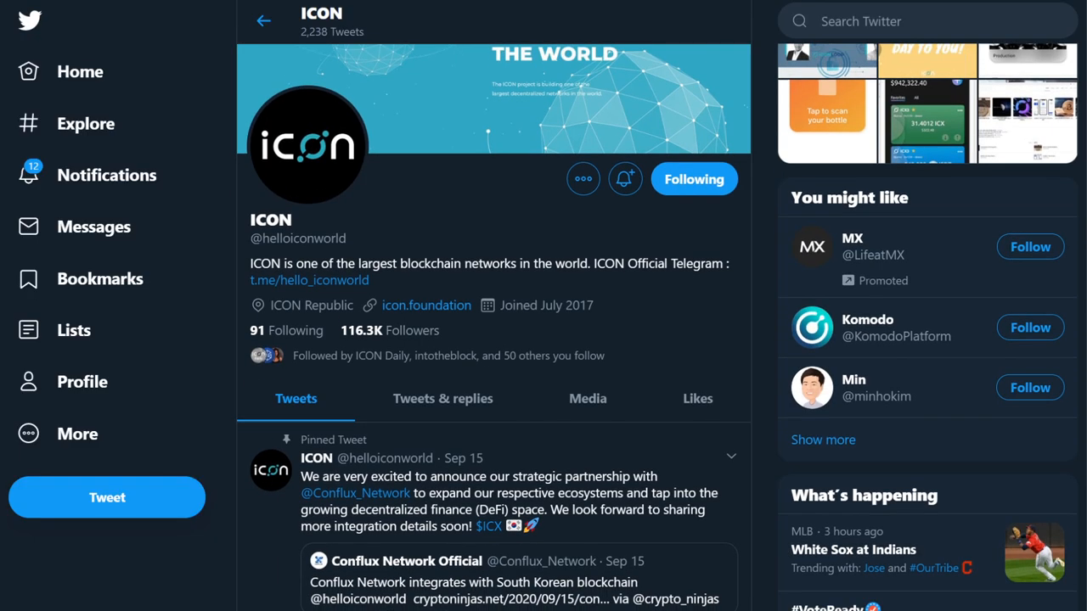
pyautogui.scroll(-3)
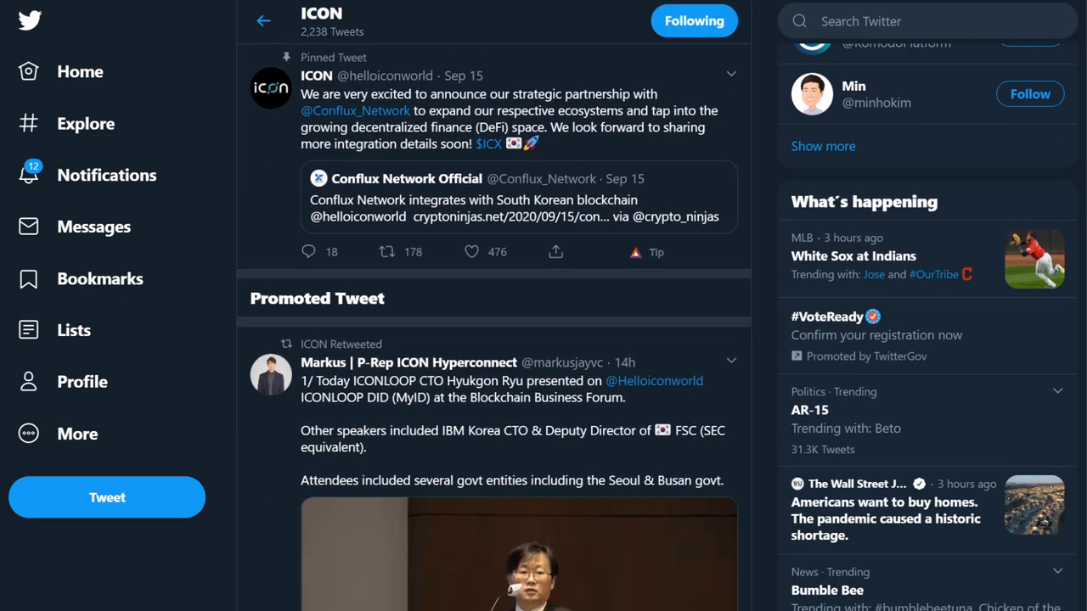
pyautogui.scroll(-3)
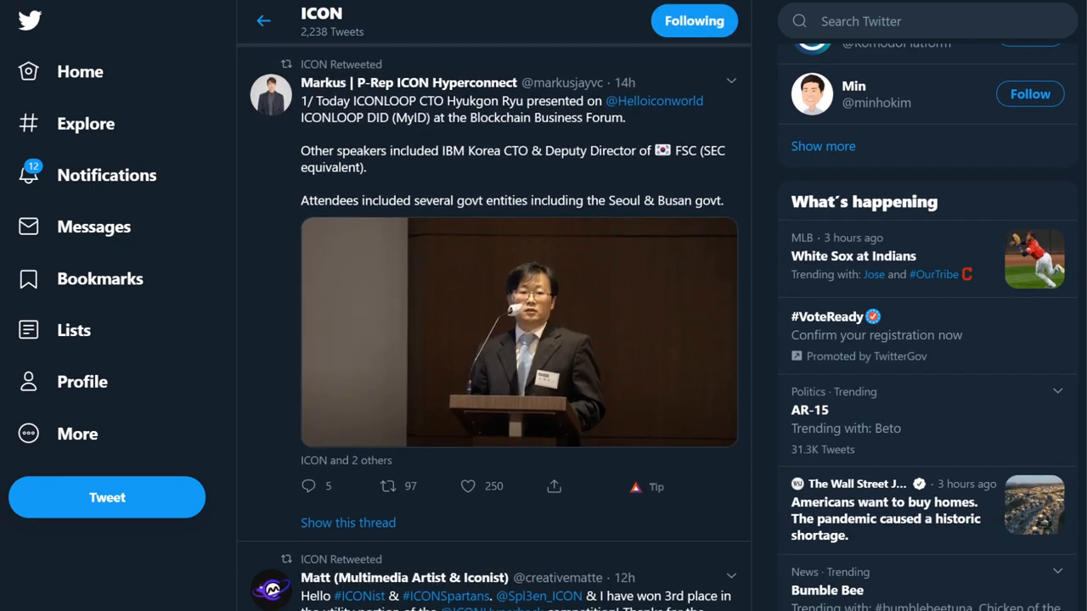
pyautogui.scroll(-3)
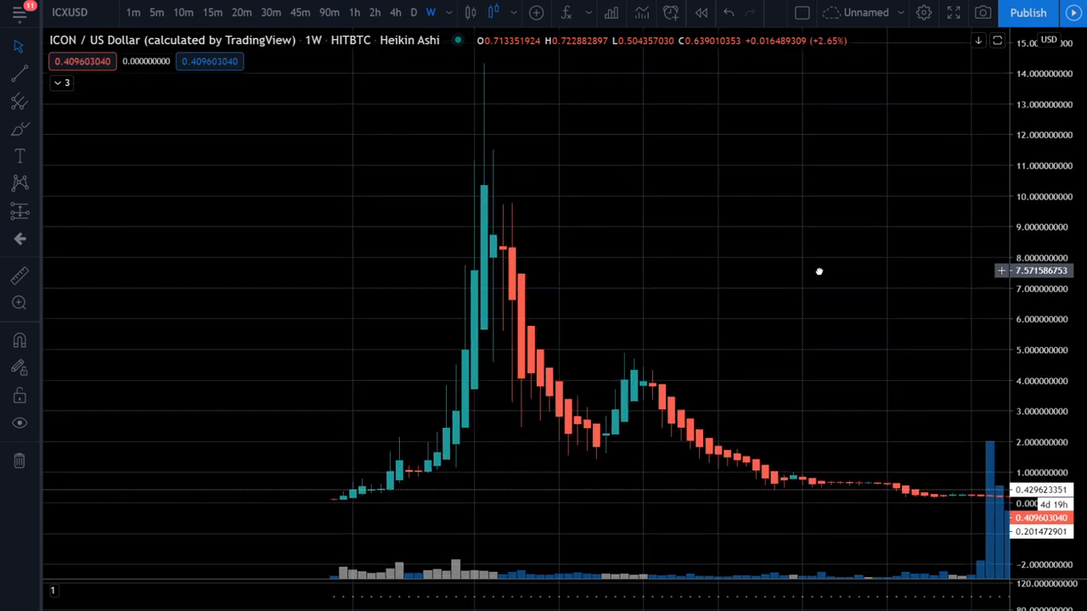
pyautogui.moveTo(820, 222)
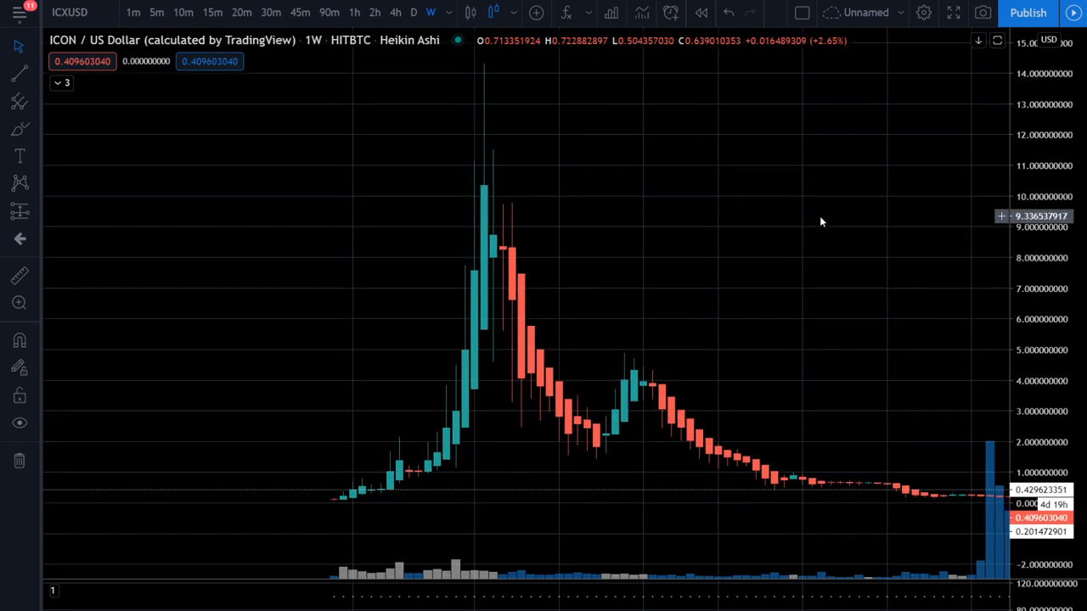
pyautogui.moveTo(747, 412)
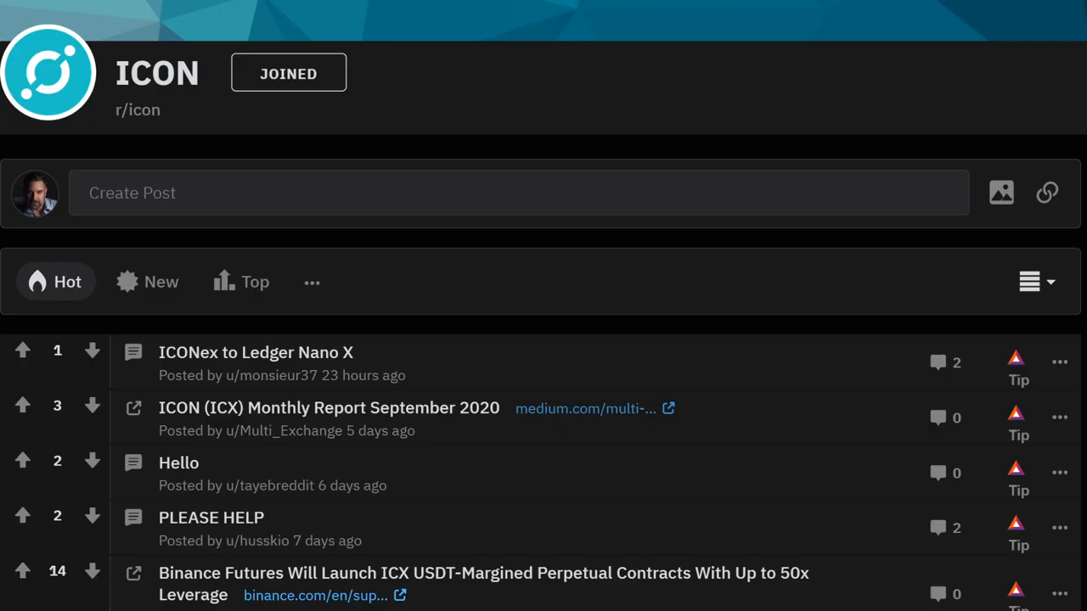
# Scroll down through the r/icon Hot posts list
pyautogui.scroll(-3)
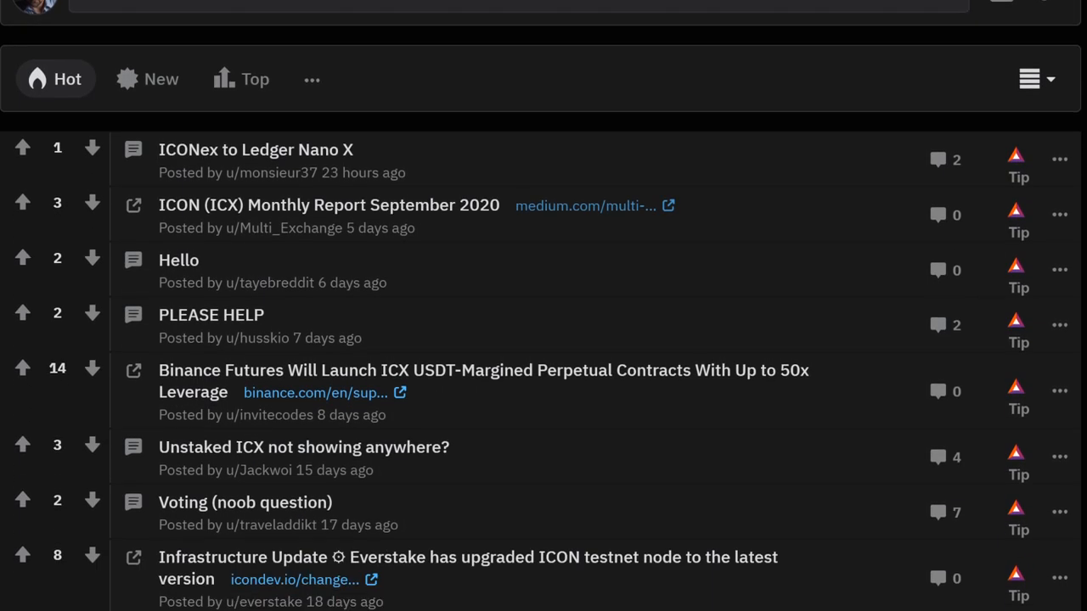
pyautogui.scroll(-3)
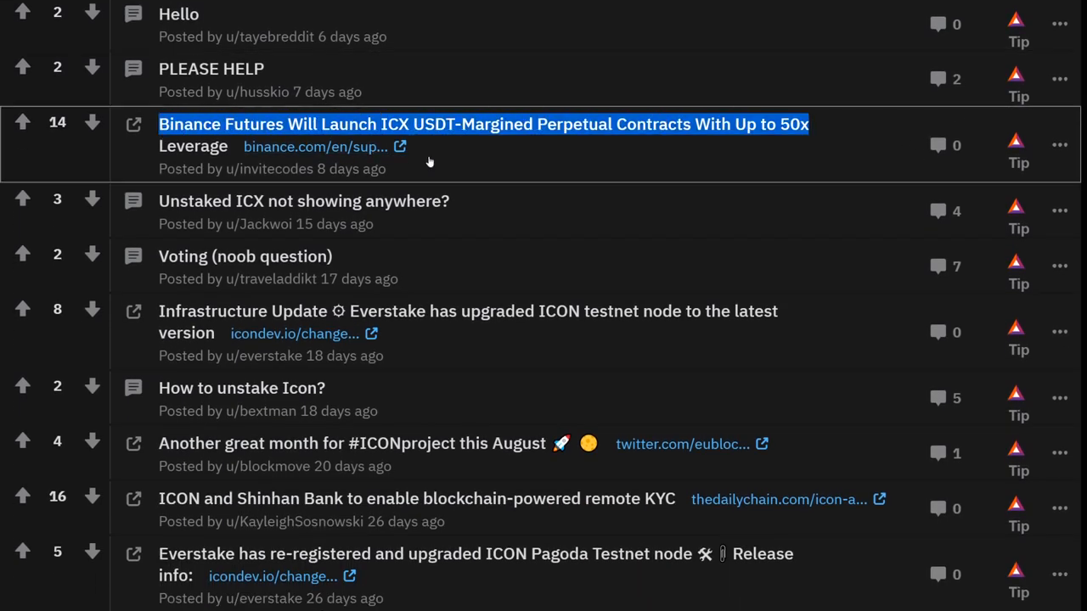
pyautogui.scroll(-3)
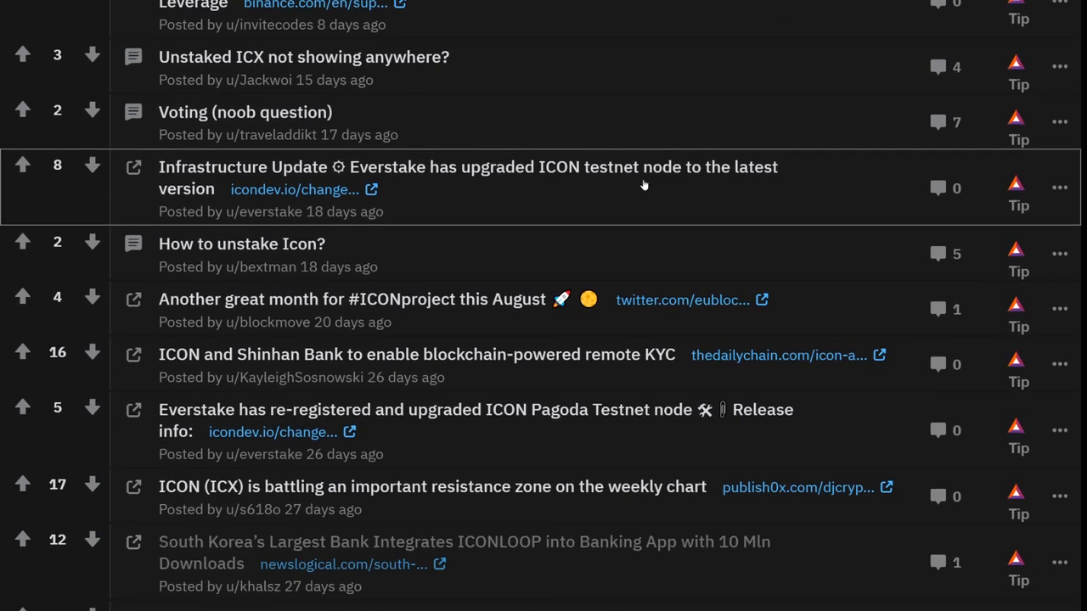
pyautogui.scroll(-3)
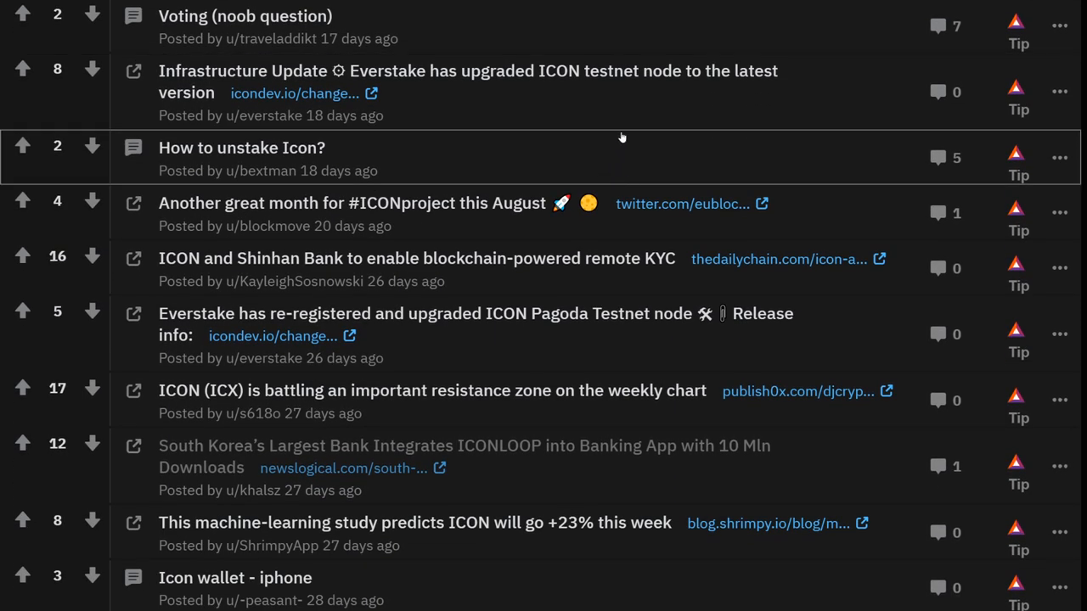